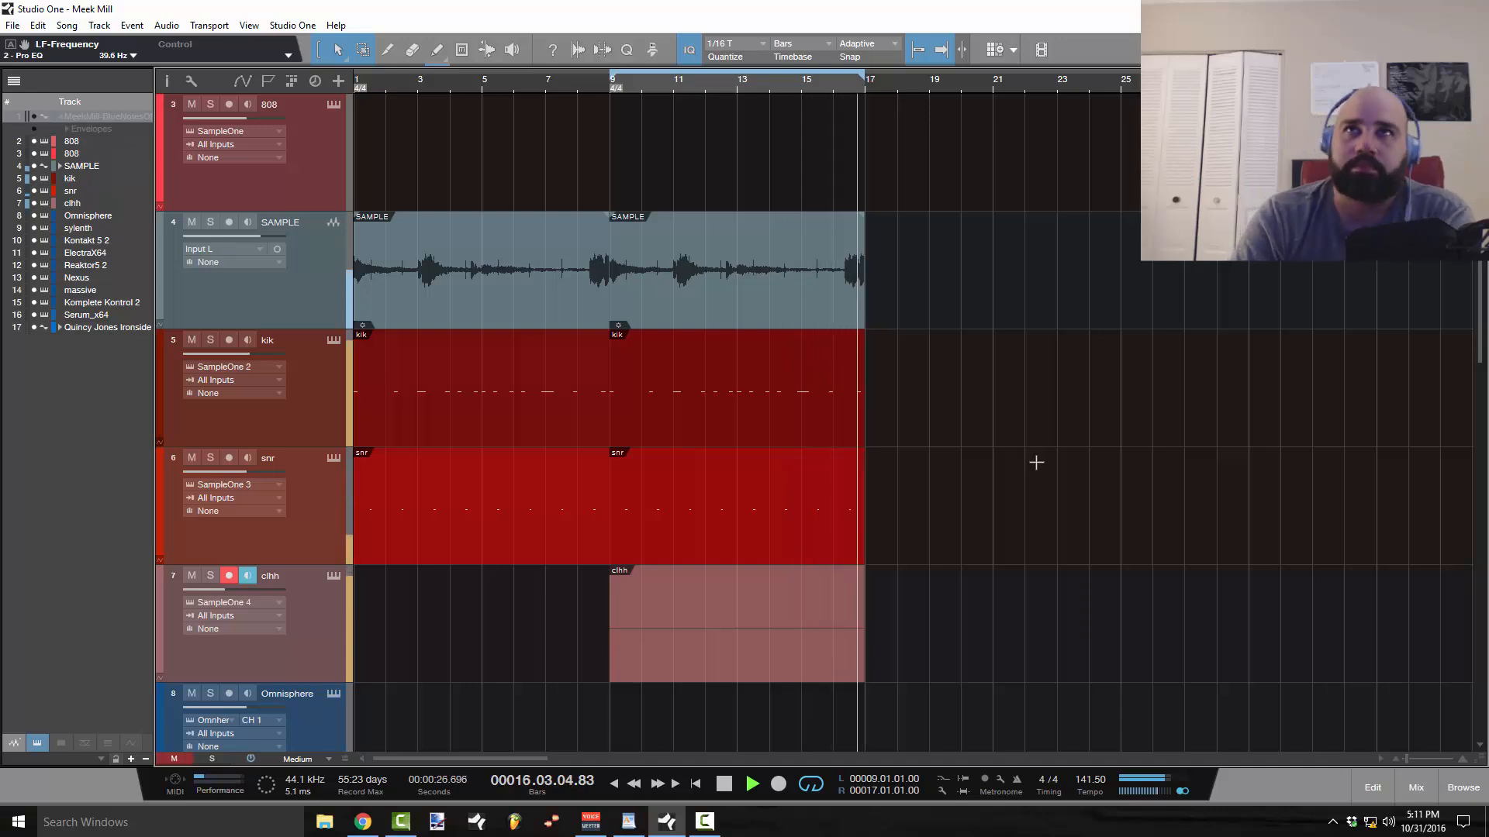
Step: Stop playback of the looped sample and drum pattern from the transport
left_click(752, 783)
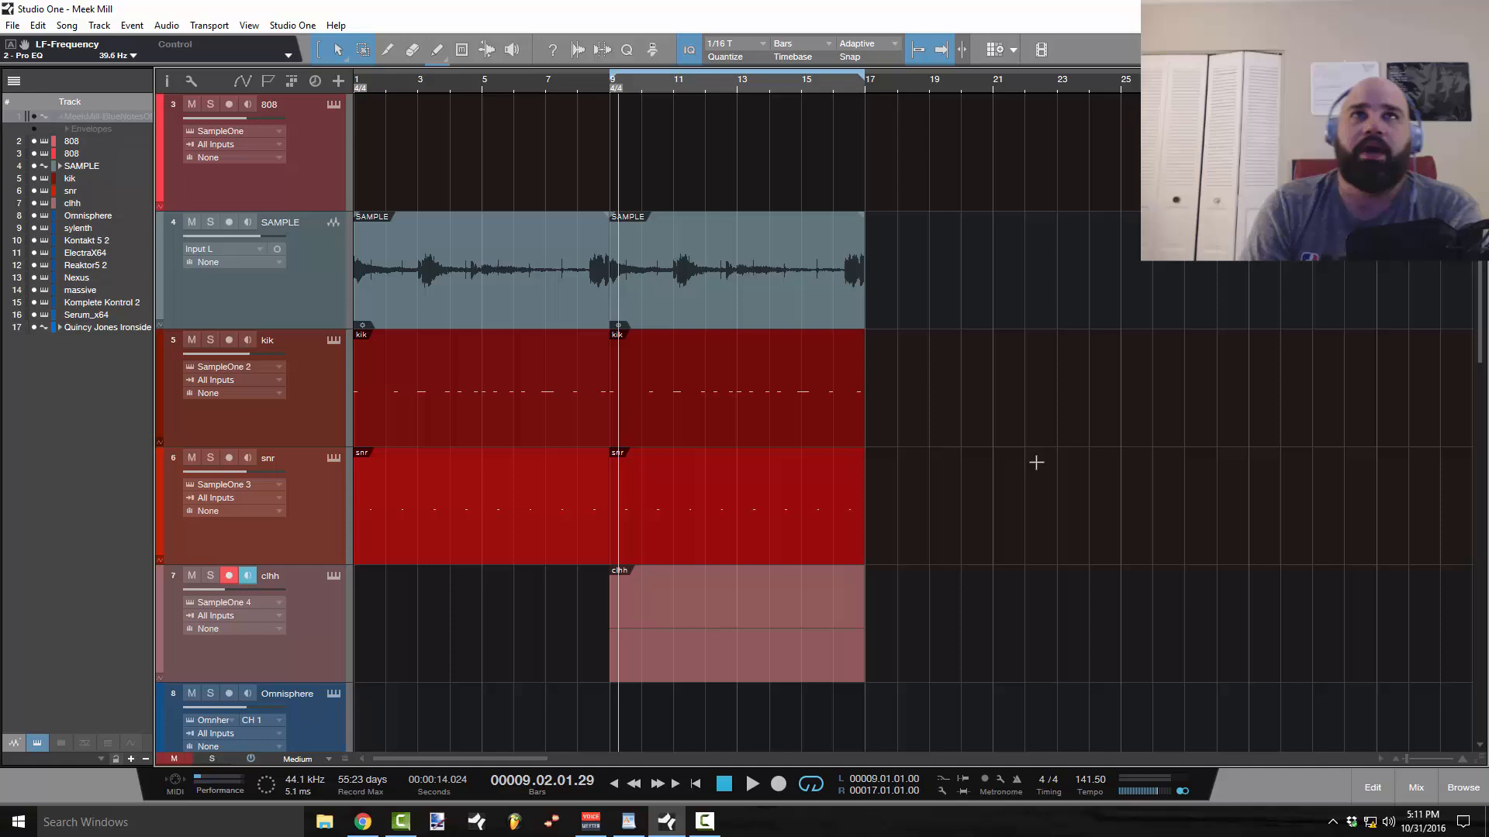
right_click(517, 295)
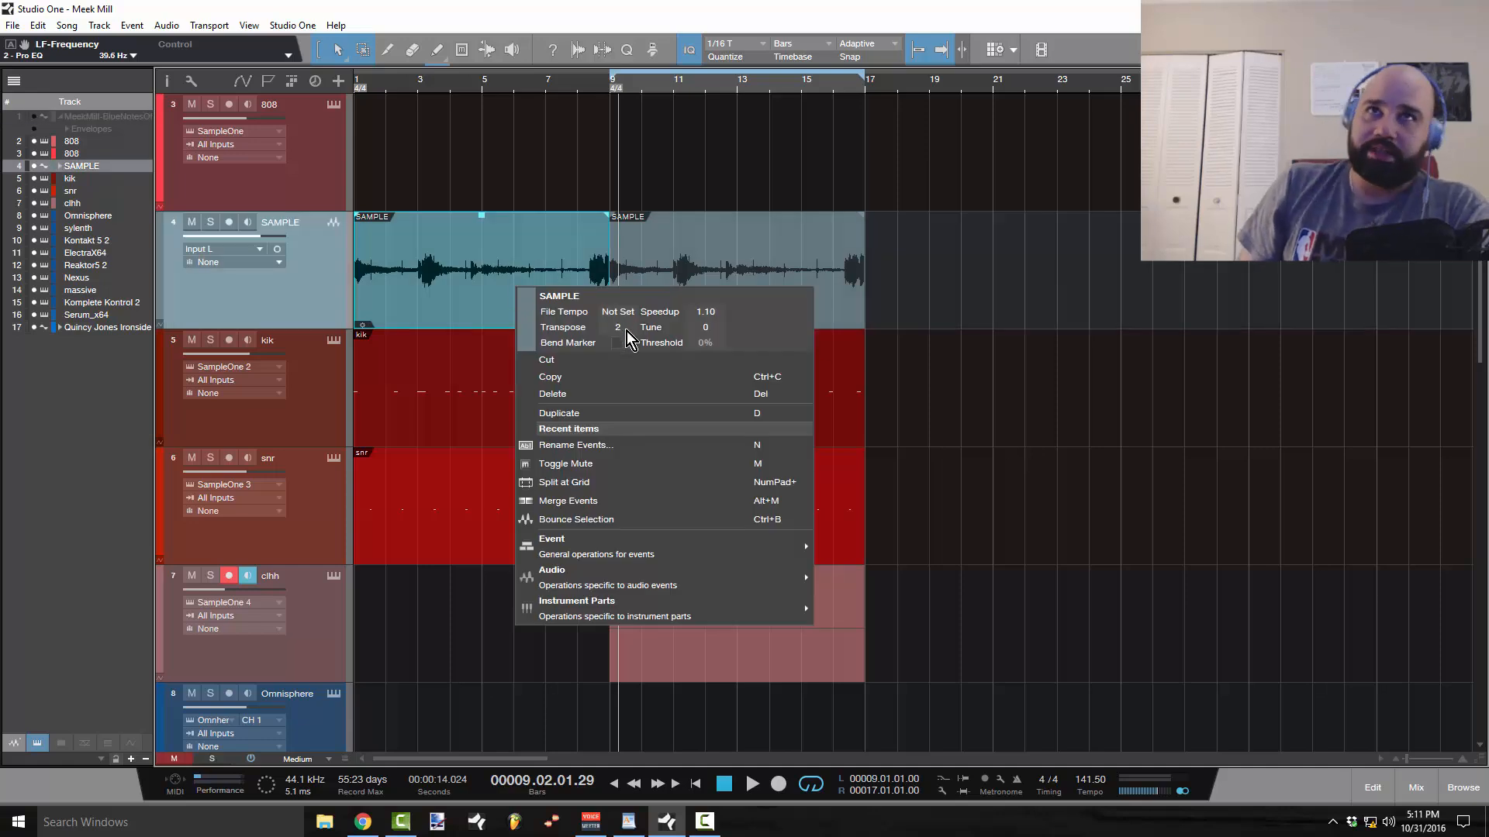
mouse_move(965, 338)
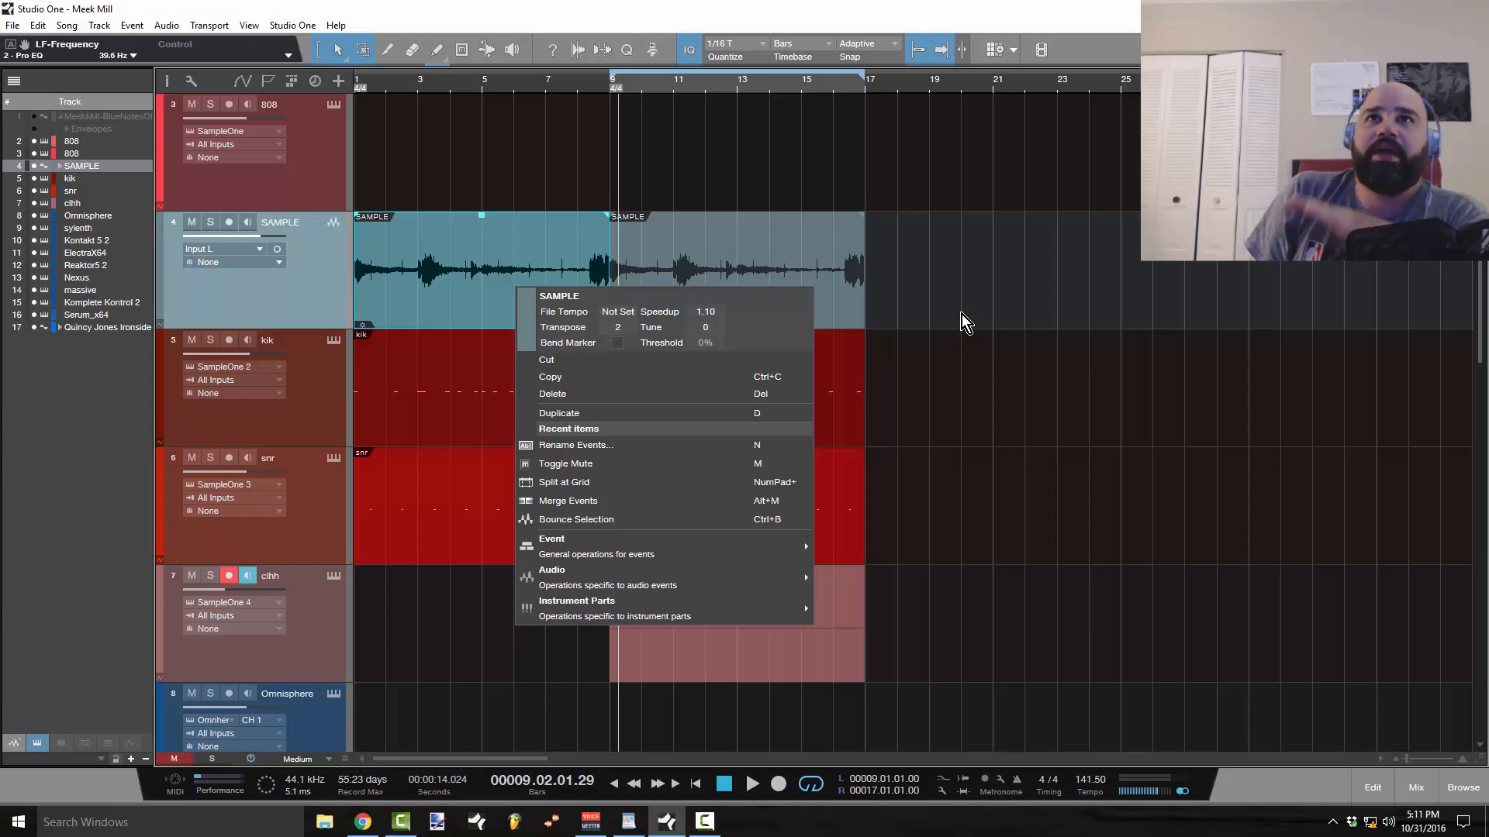
left_click(964, 314)
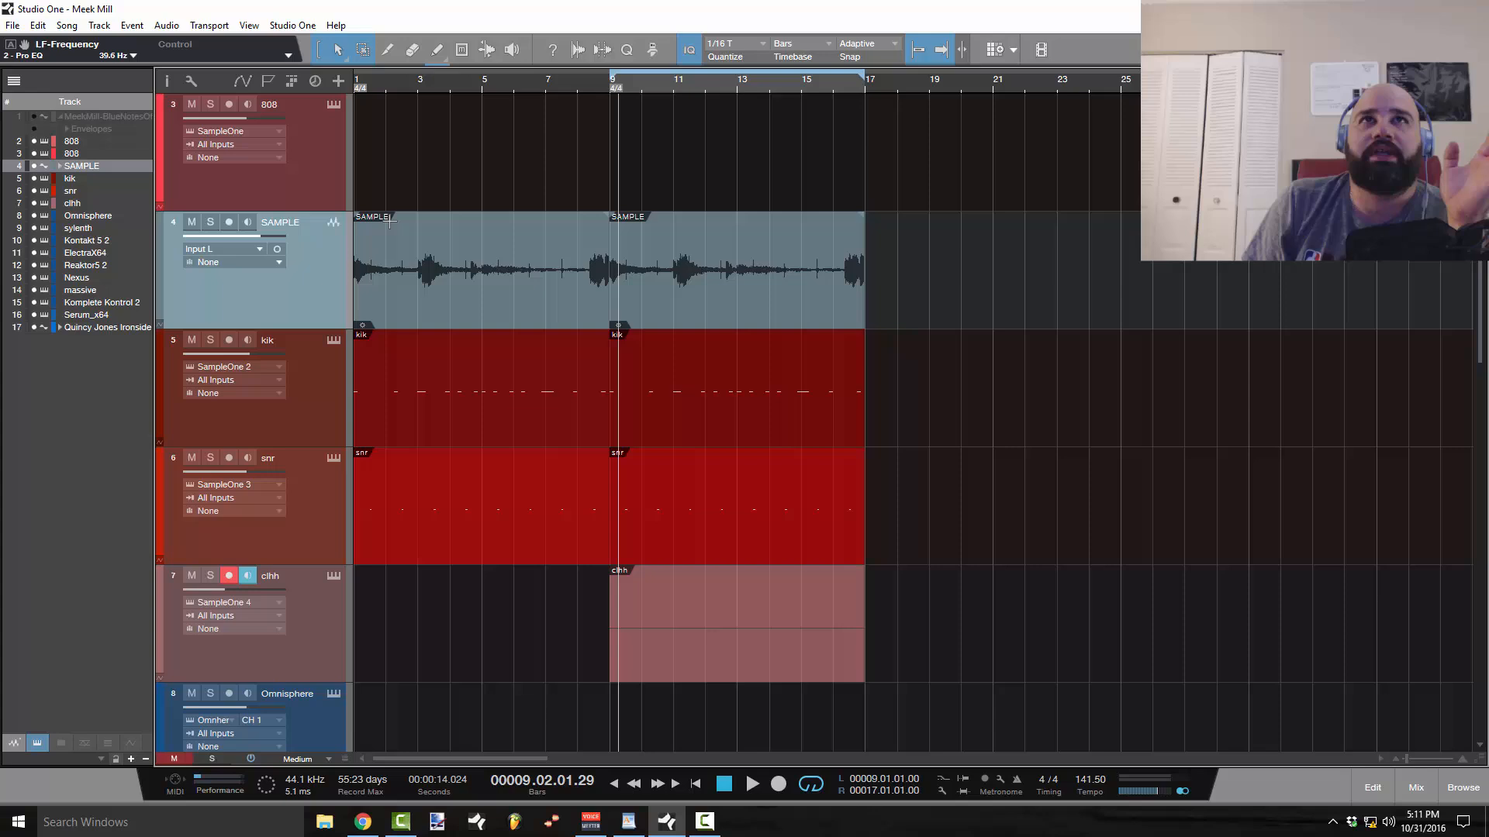
mouse_move(489, 124)
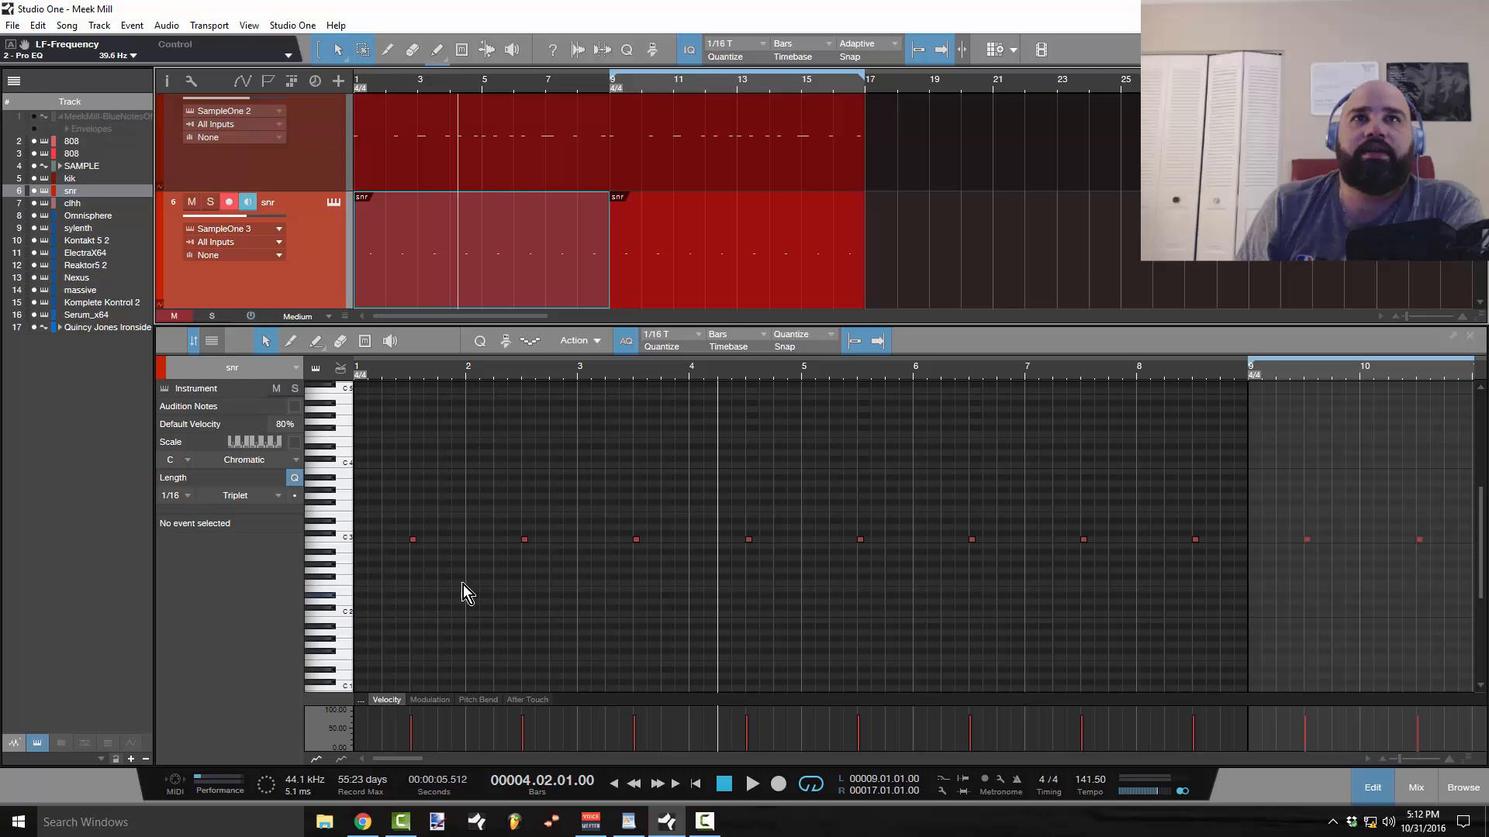
Step: Select the snr and kik parts and bring the SAMPLE event up for editing
left_click_drag(393, 498, 777, 498)
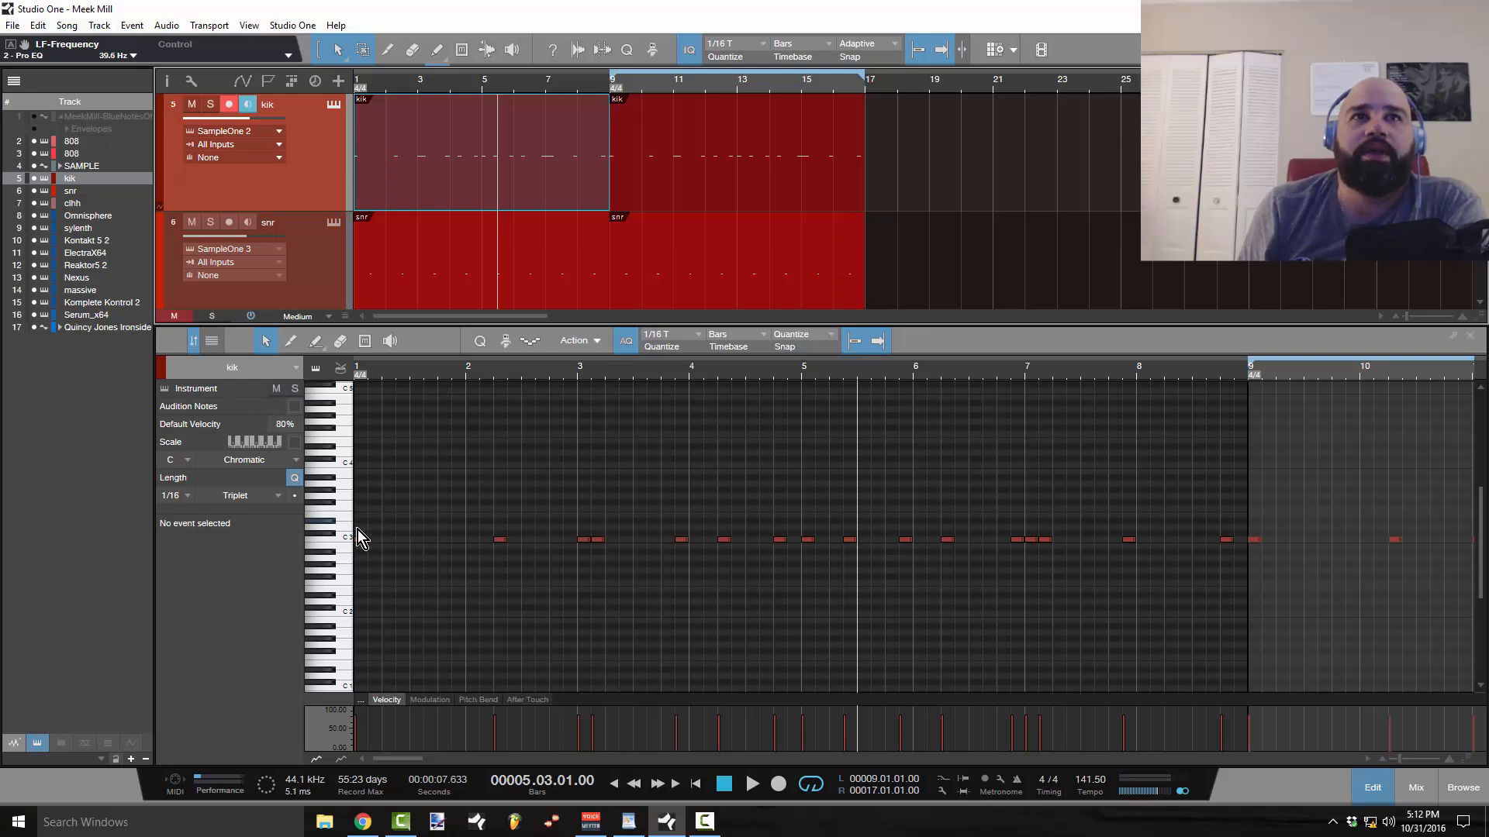
left_click(355, 540)
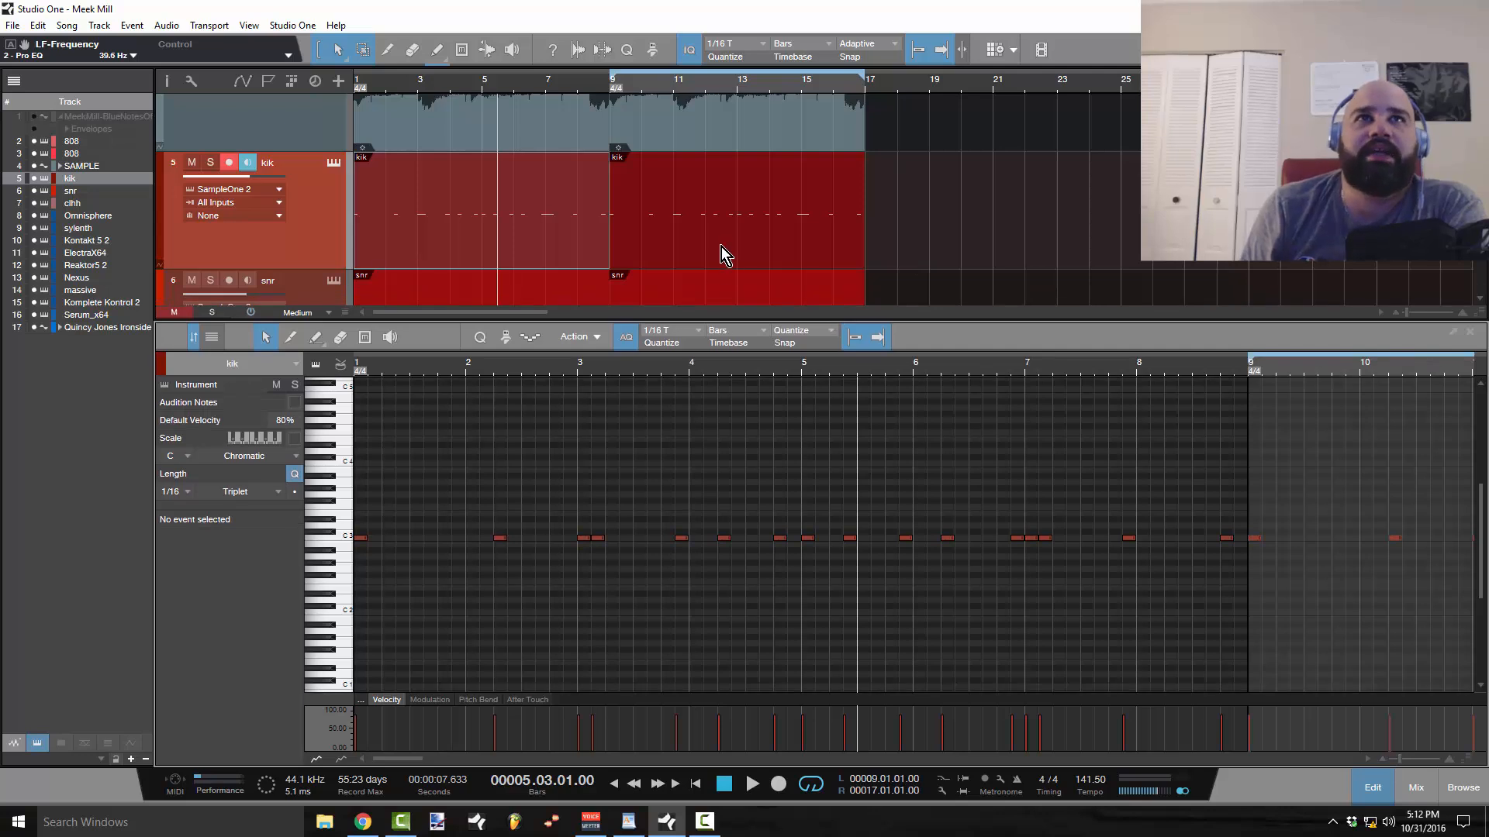
mouse_move(720, 327)
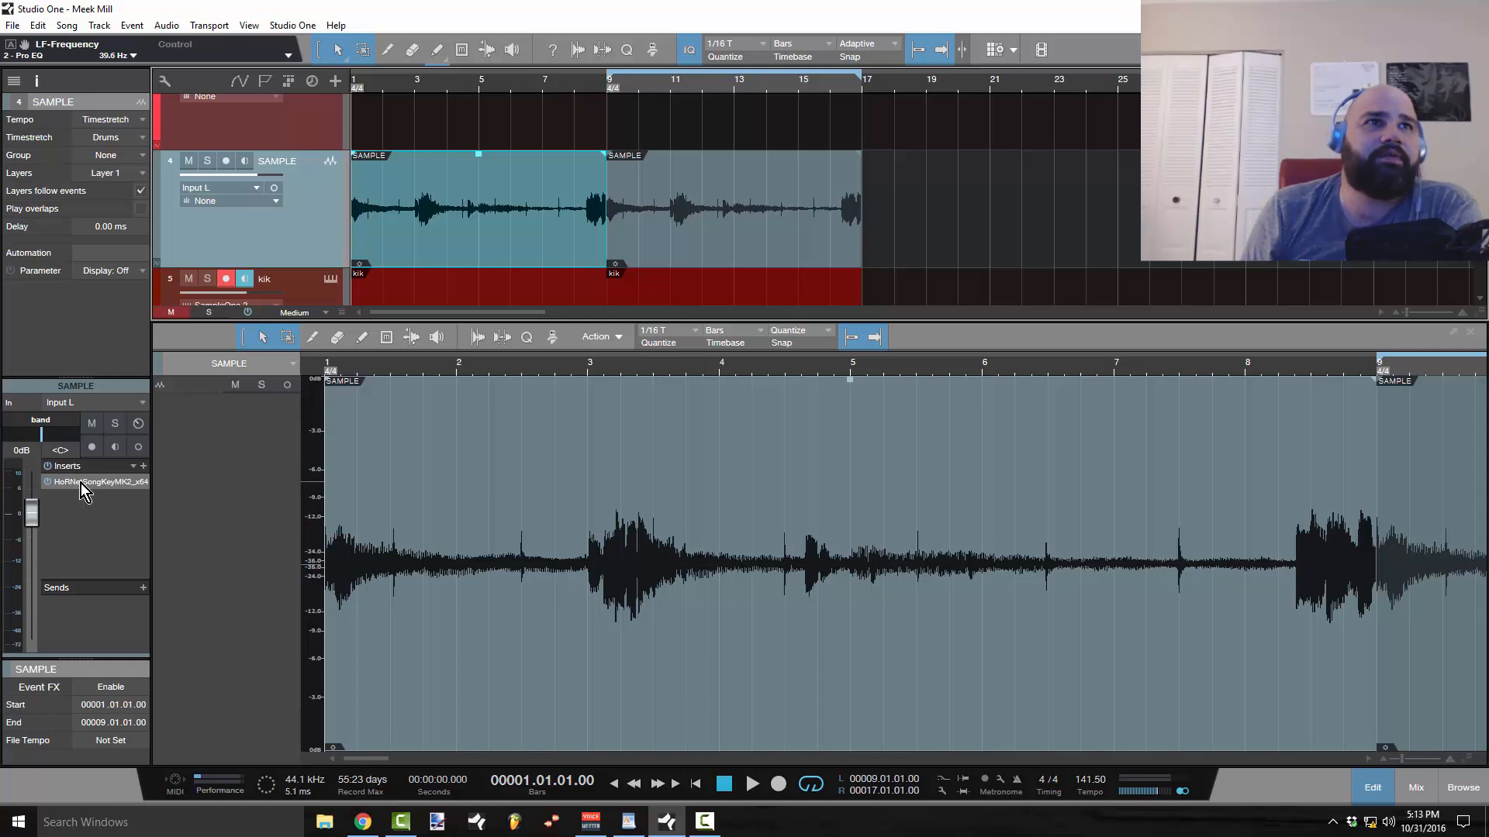
Step: Show the HoRNetSongKeyMK2 insert on the SAMPLE channel, reading the key as B minor
double_click(96, 481)
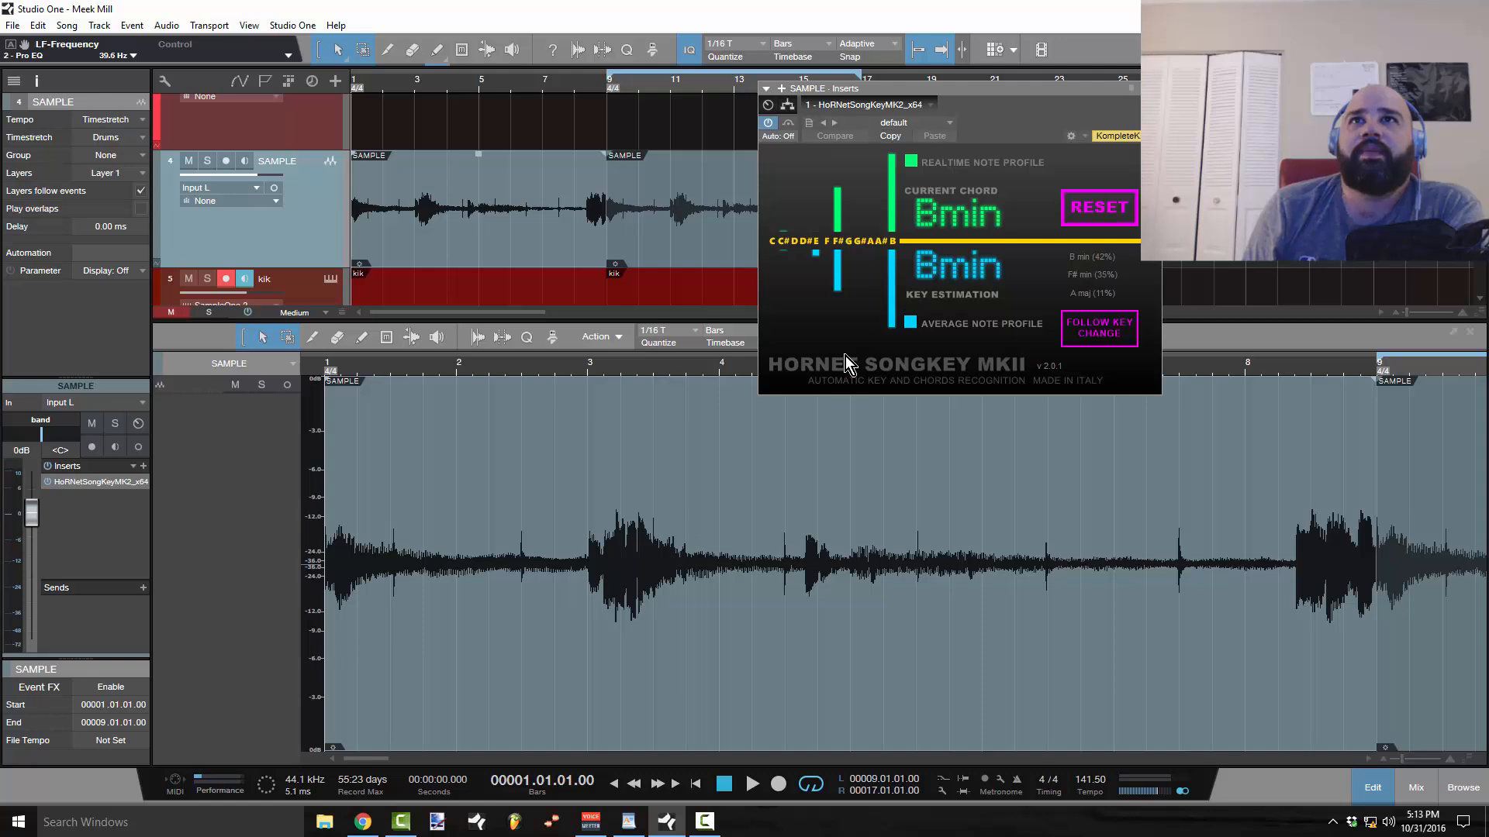
mouse_move(1049, 380)
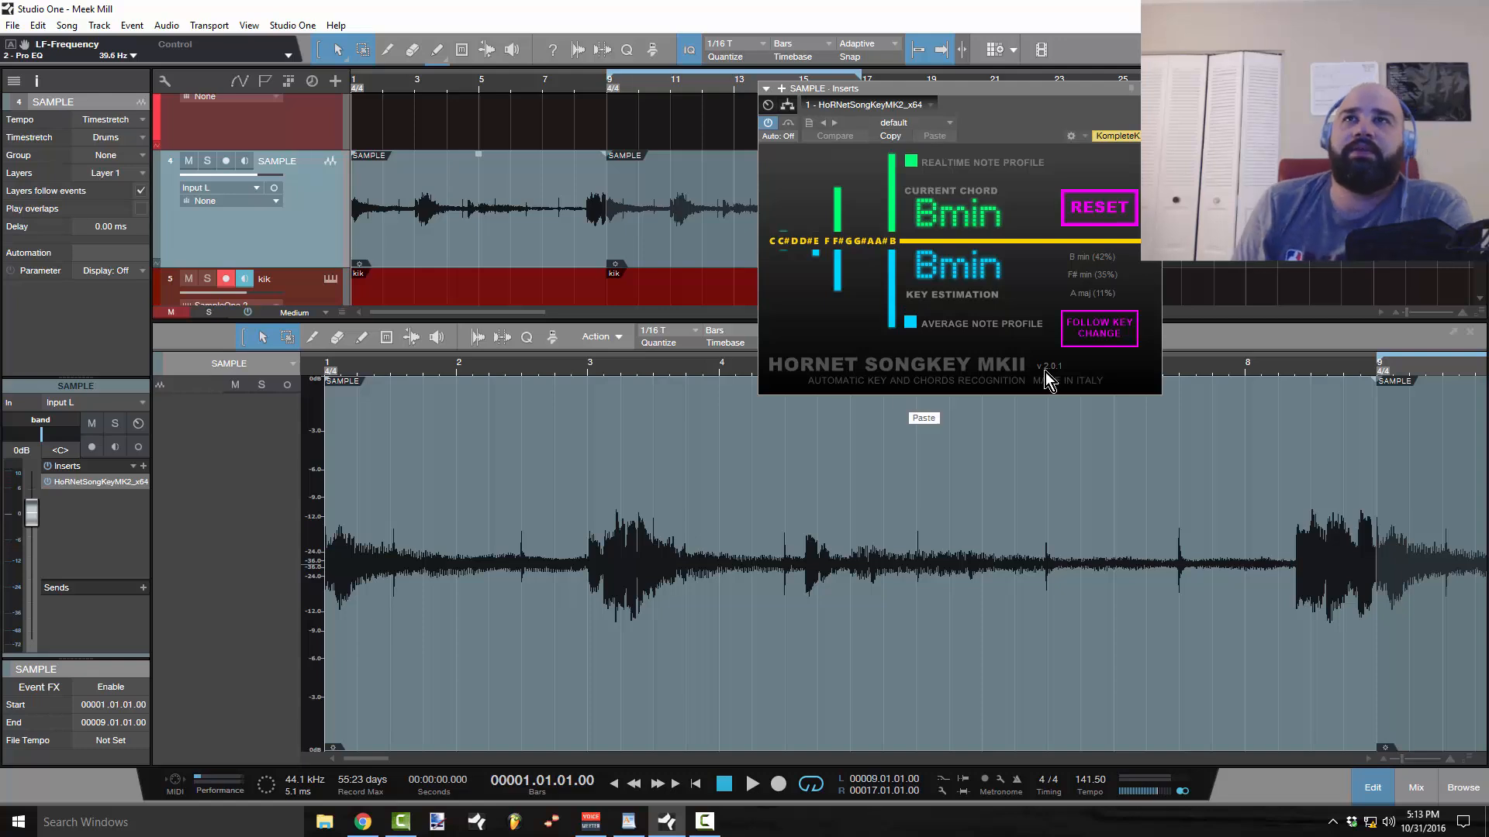
mouse_move(1002, 342)
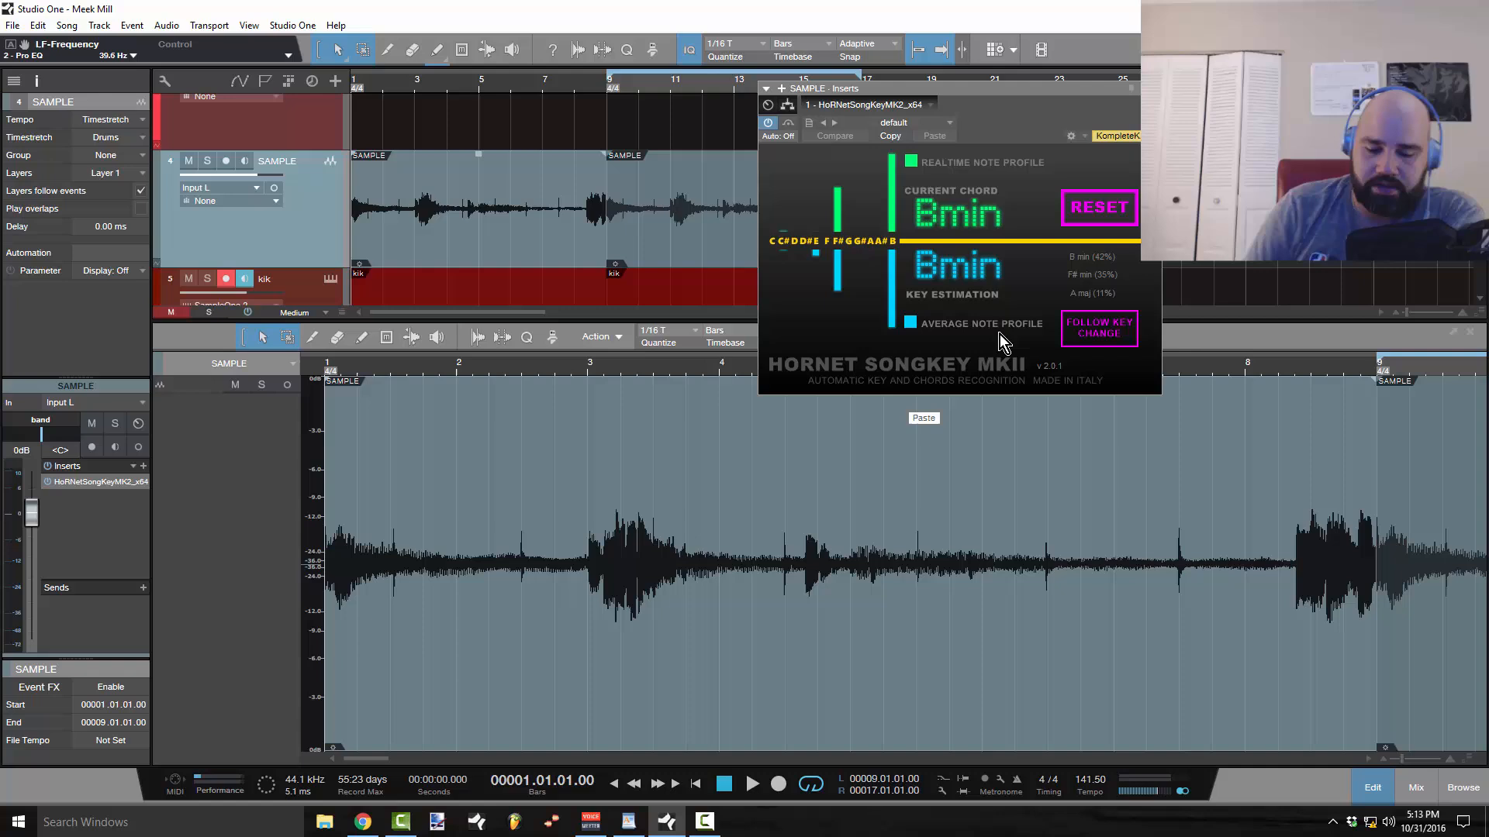
mouse_move(100, 473)
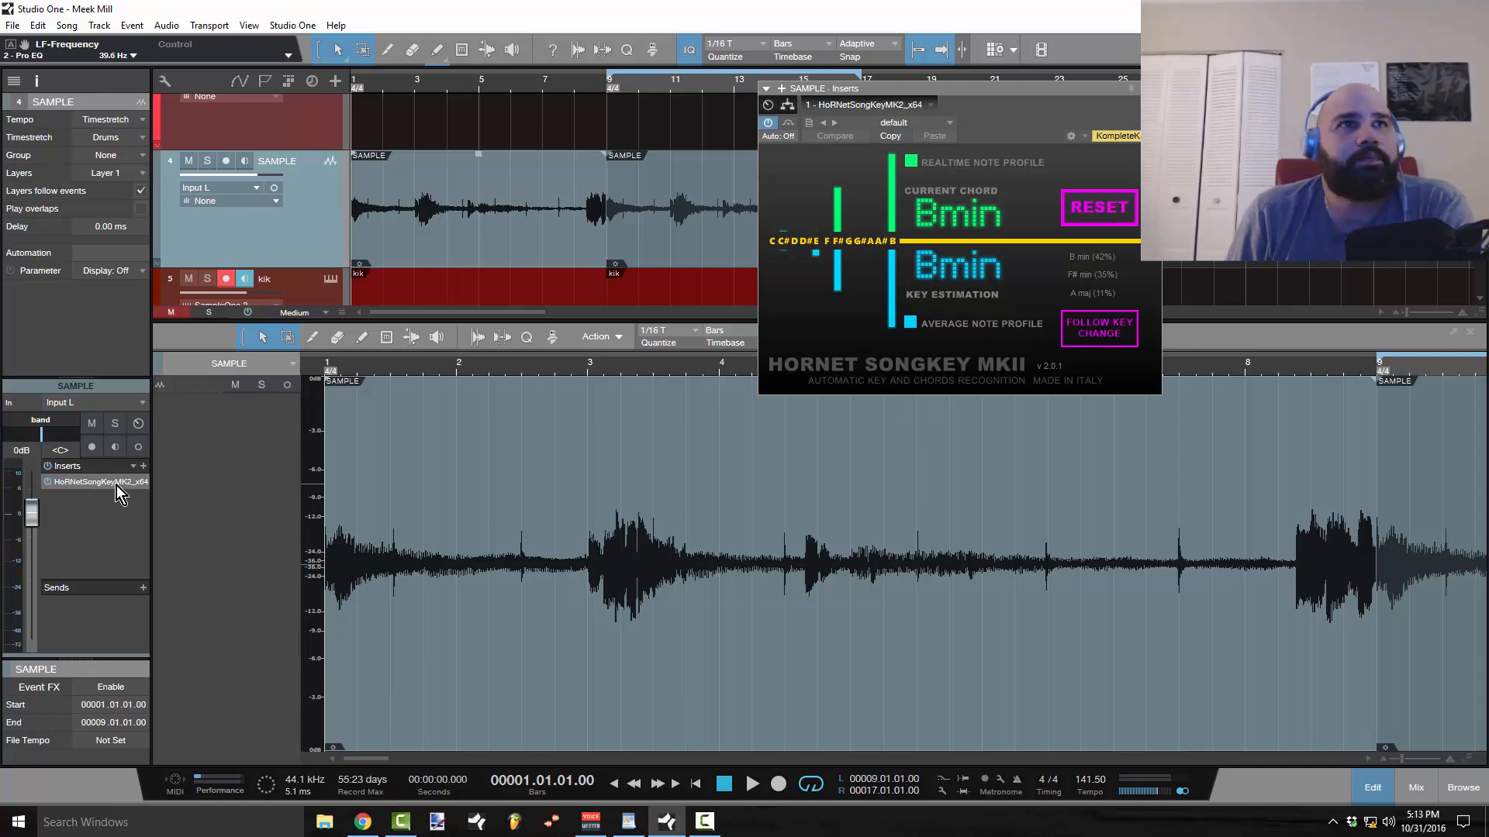
mouse_move(116, 492)
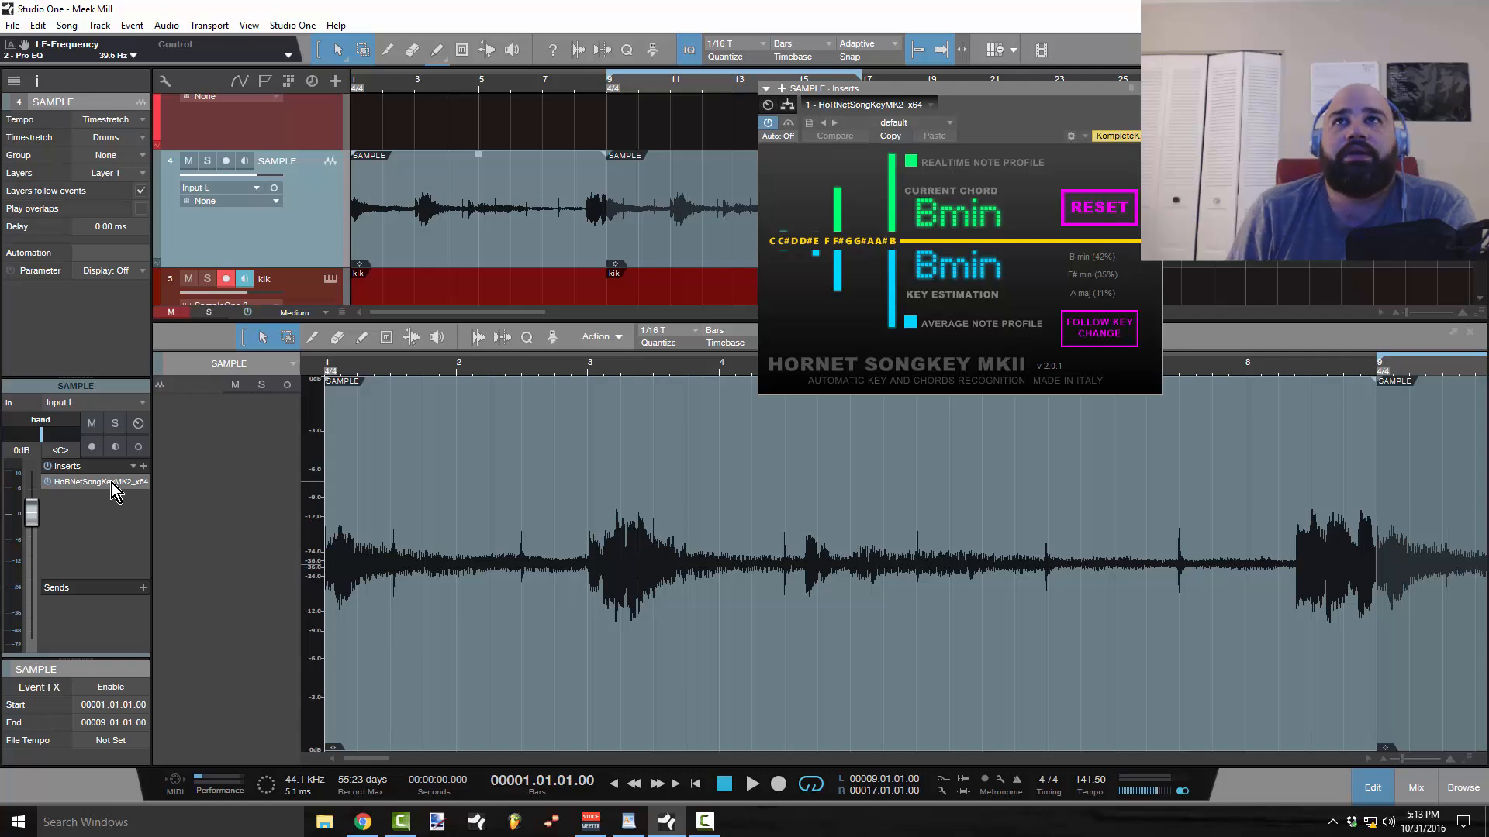
mouse_move(558, 245)
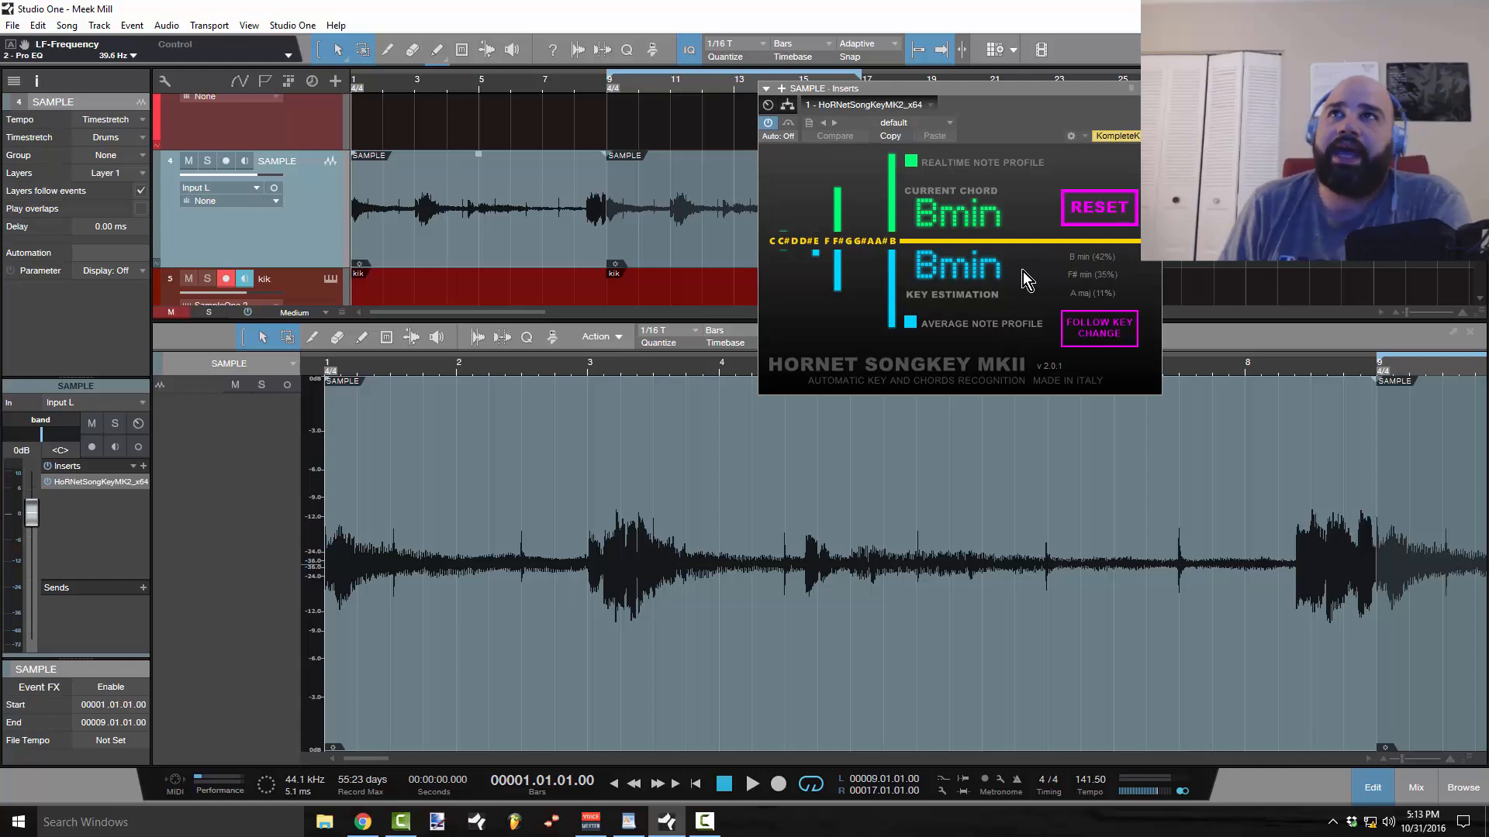
mouse_move(1092, 279)
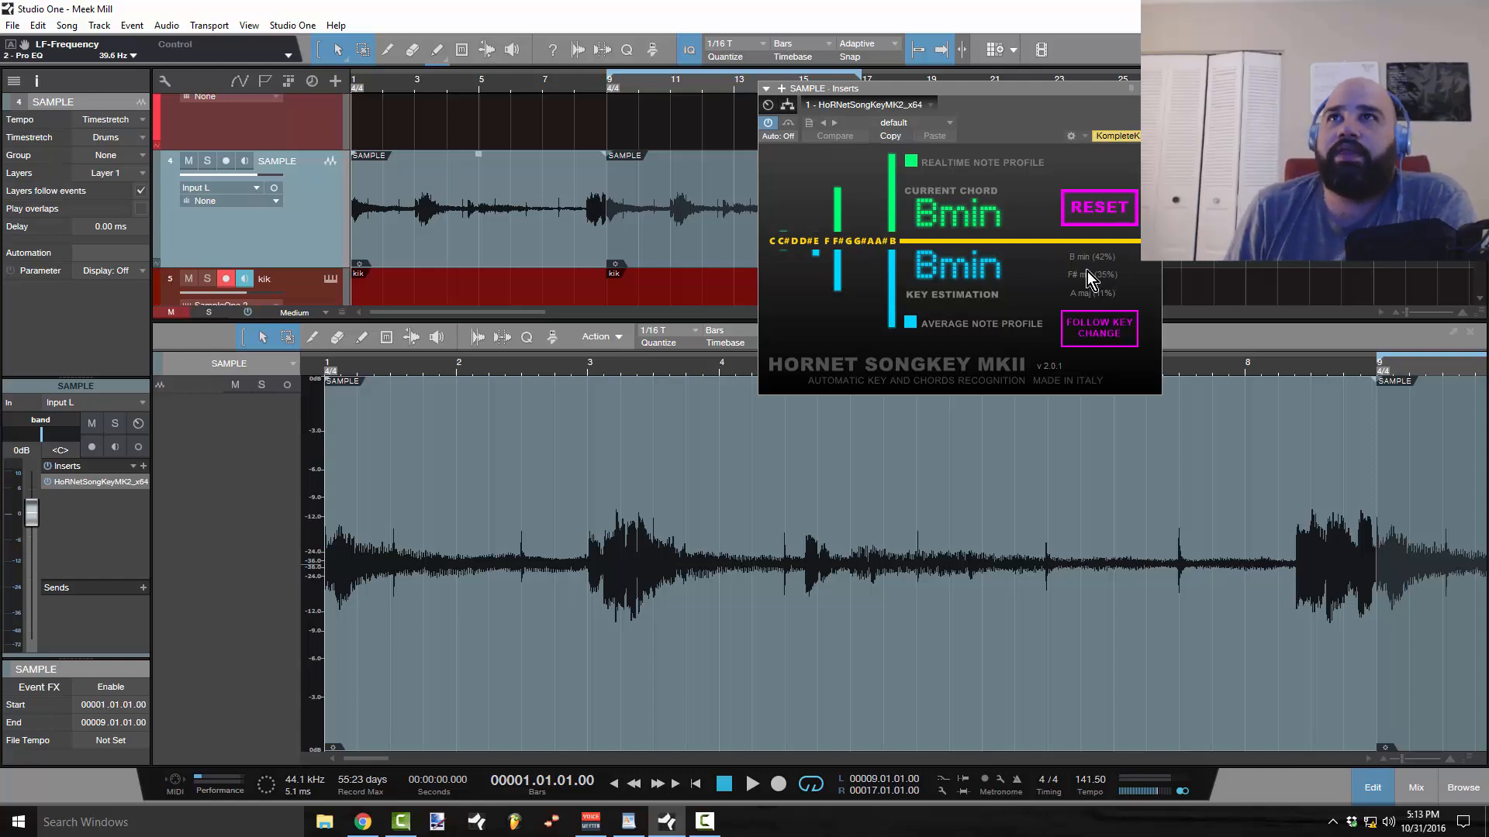
mouse_move(973, 234)
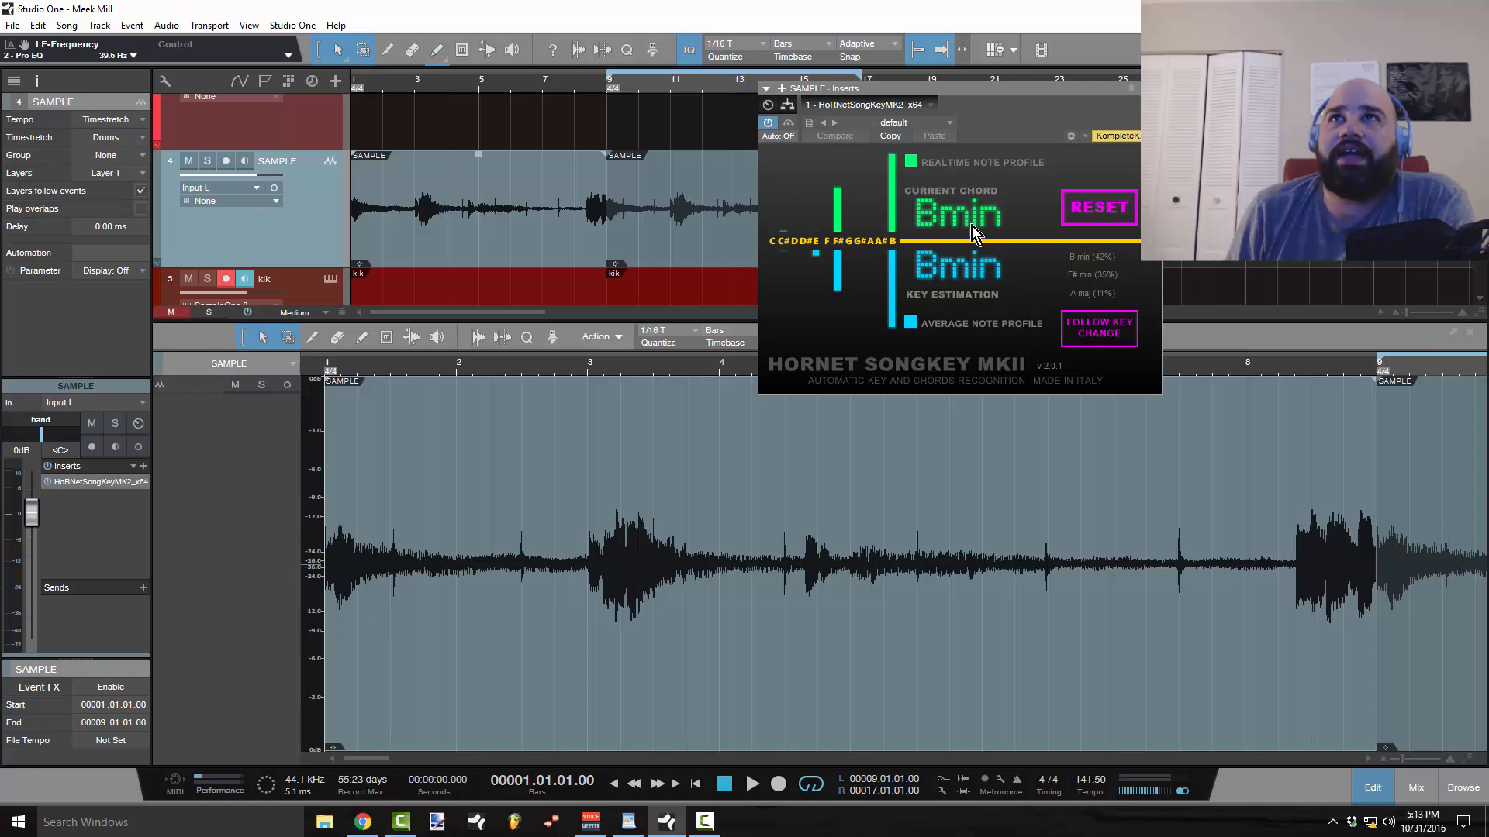
mouse_move(959, 224)
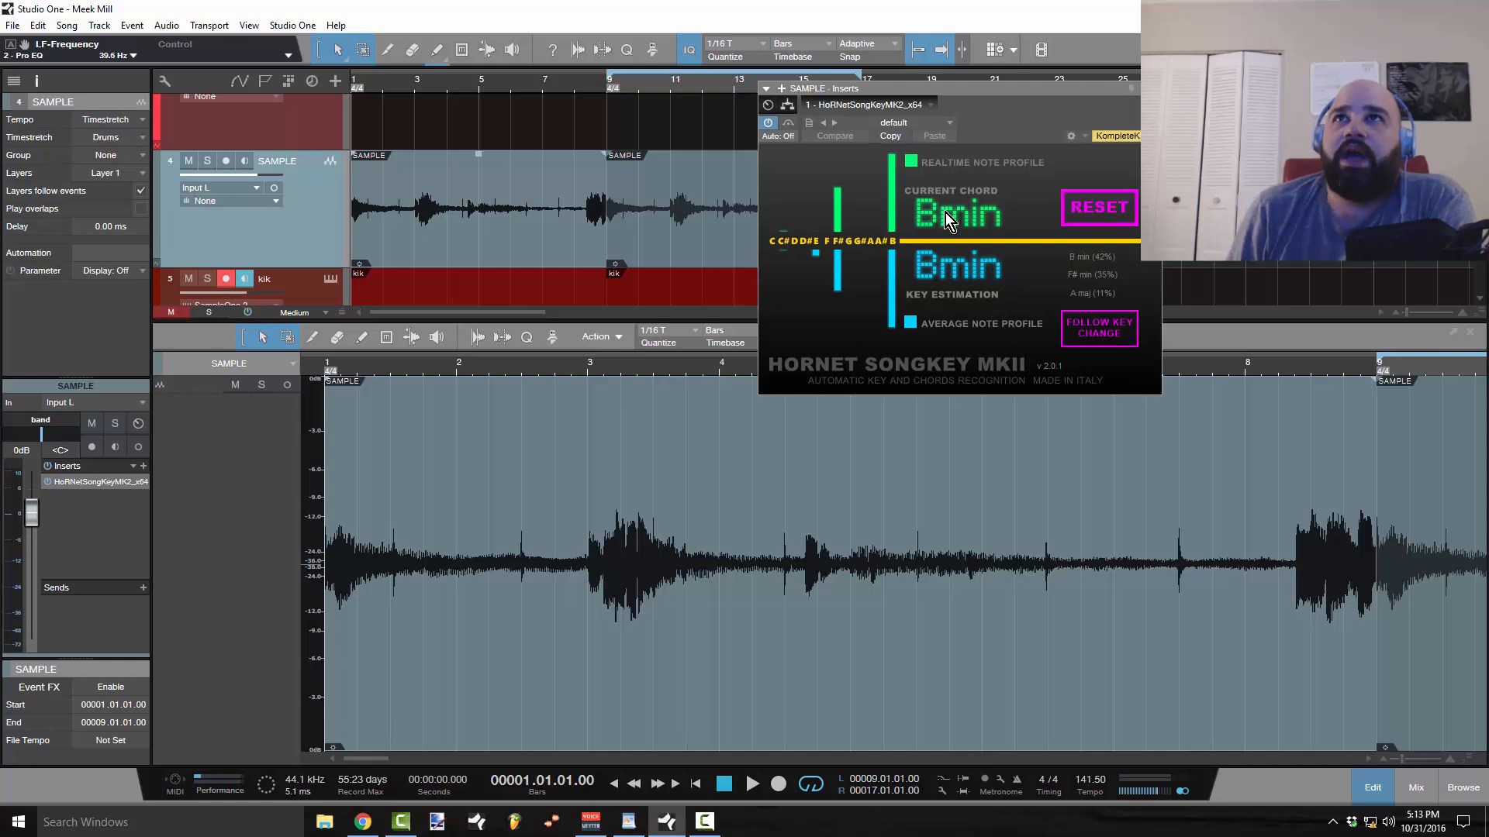
mouse_move(418, 228)
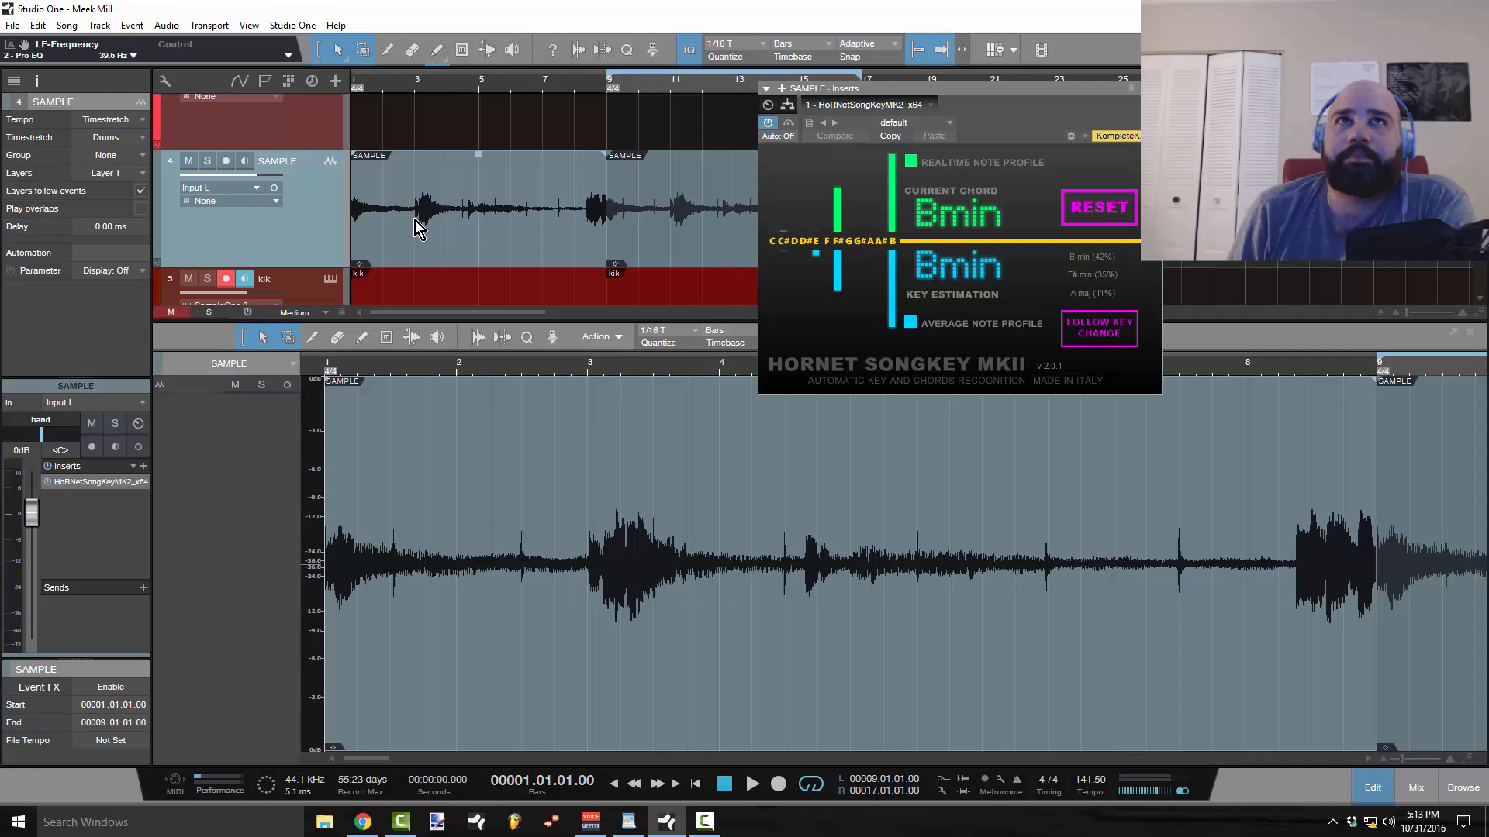
mouse_move(674, 223)
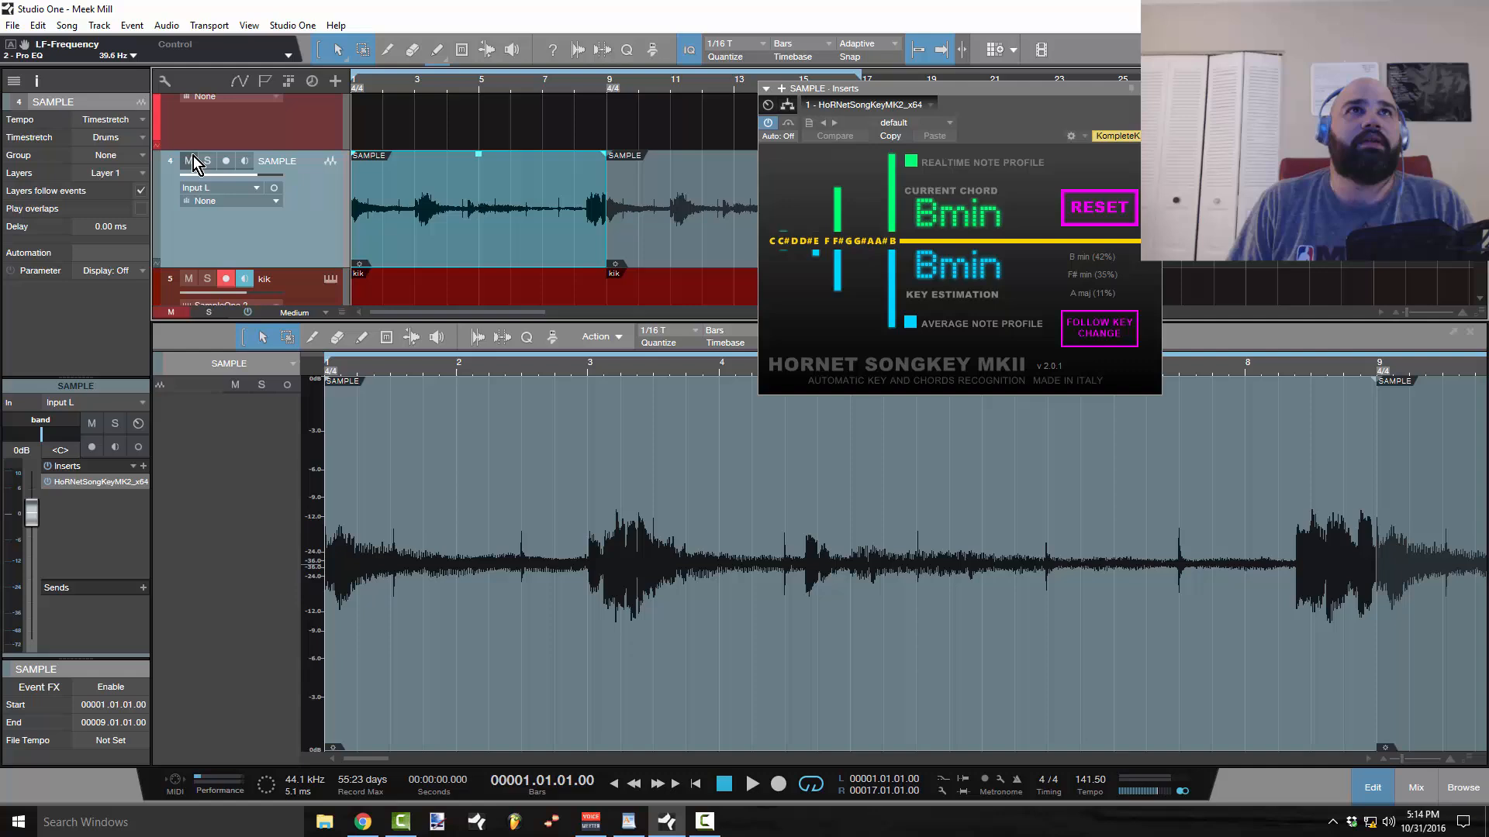
Step: Close the SongKey window and show the snr track's Sample One instrument
left_click(207, 160)
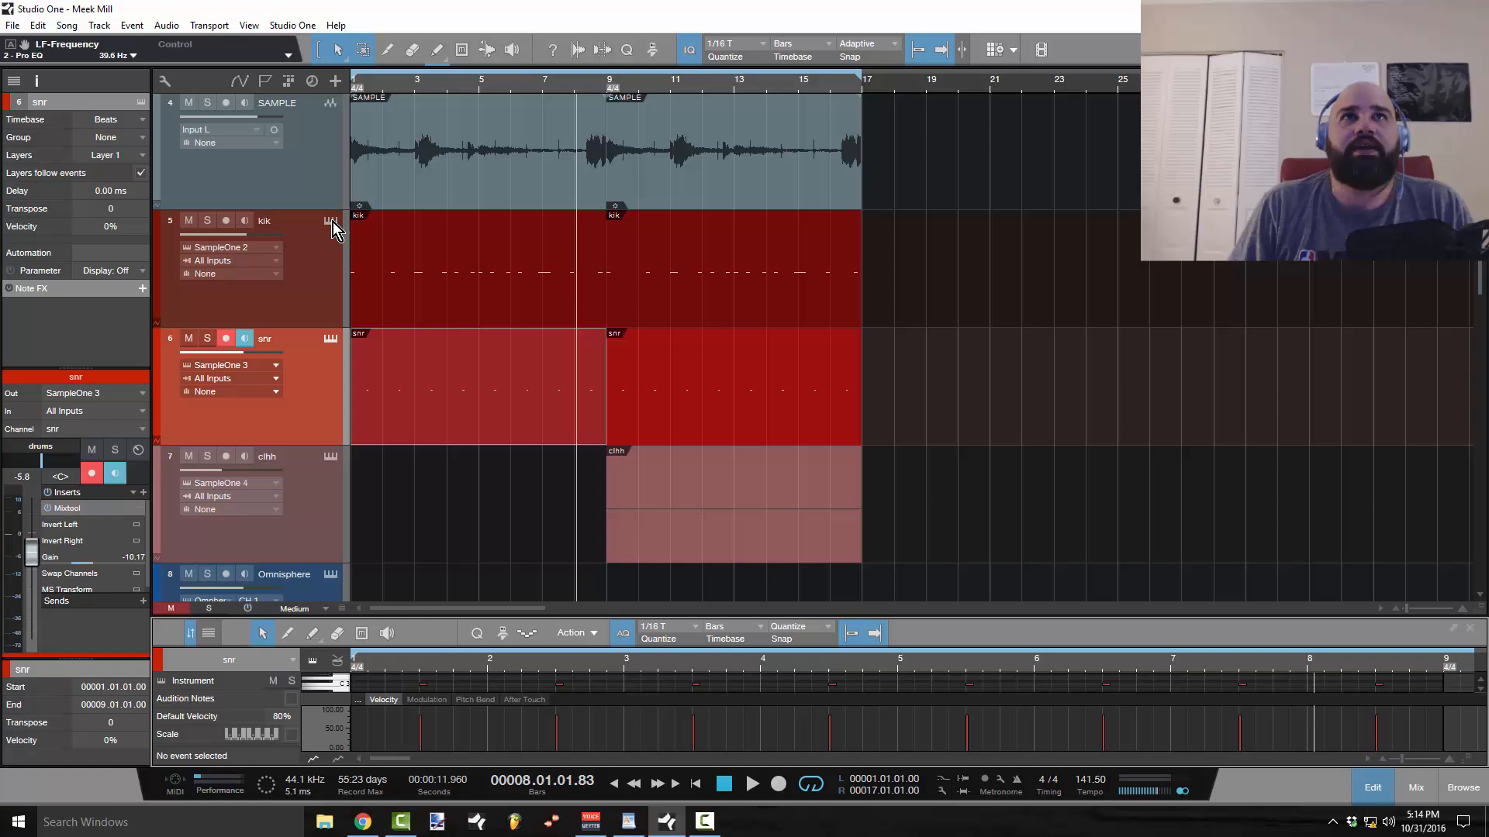
left_click(330, 220)
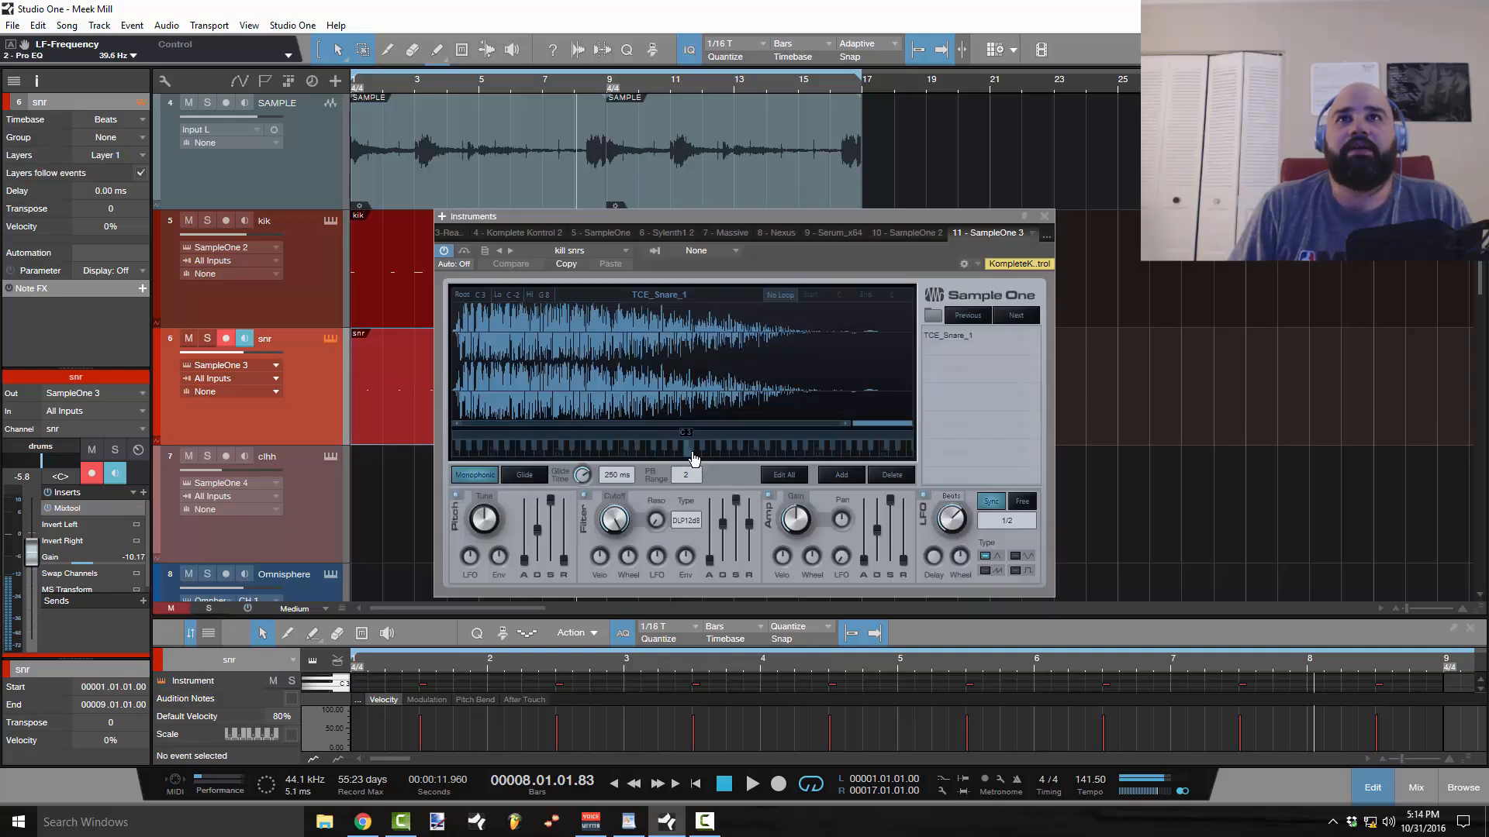
mouse_move(1024, 224)
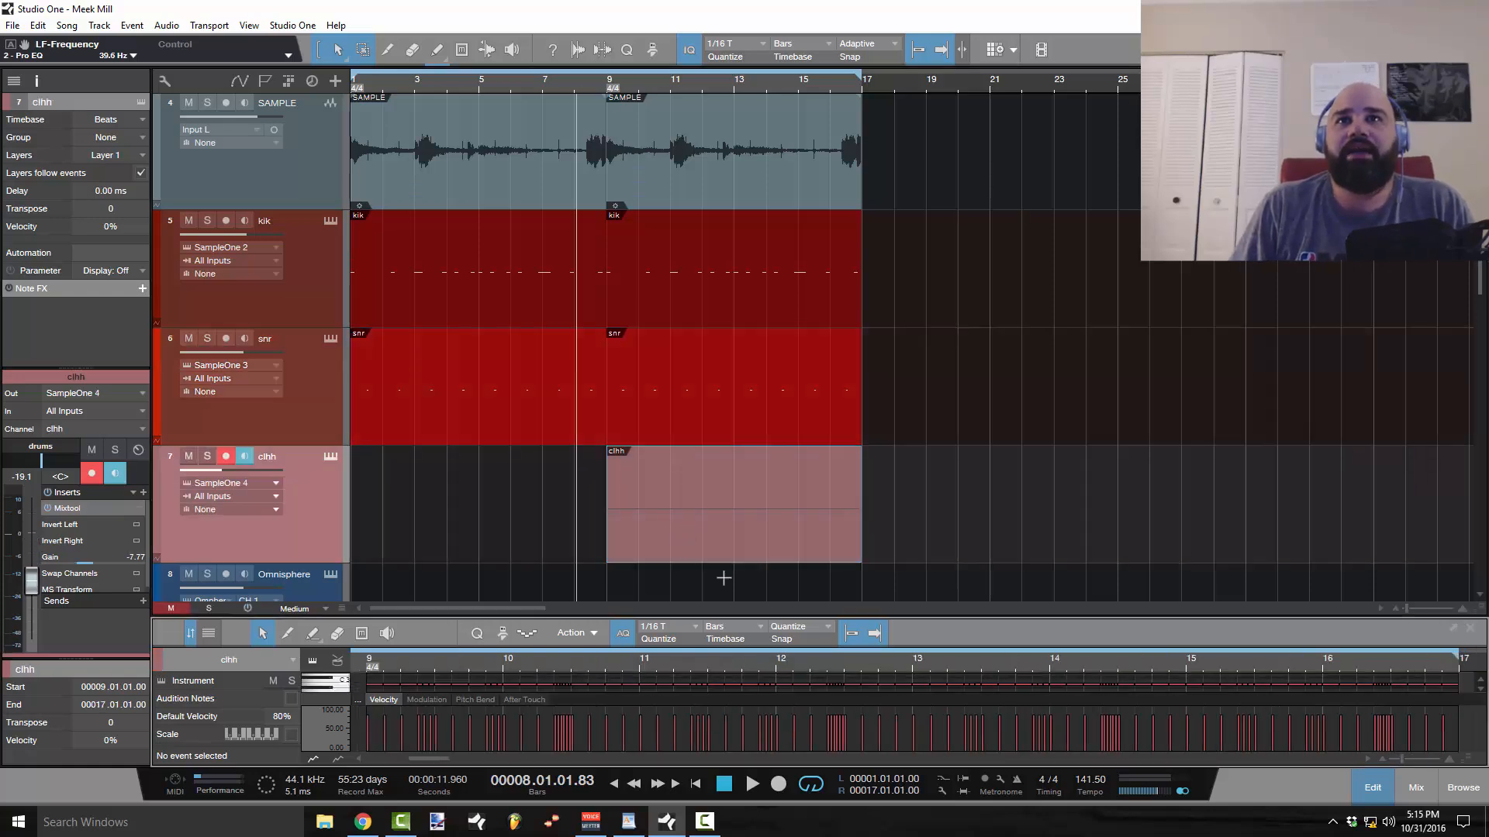
mouse_move(612, 92)
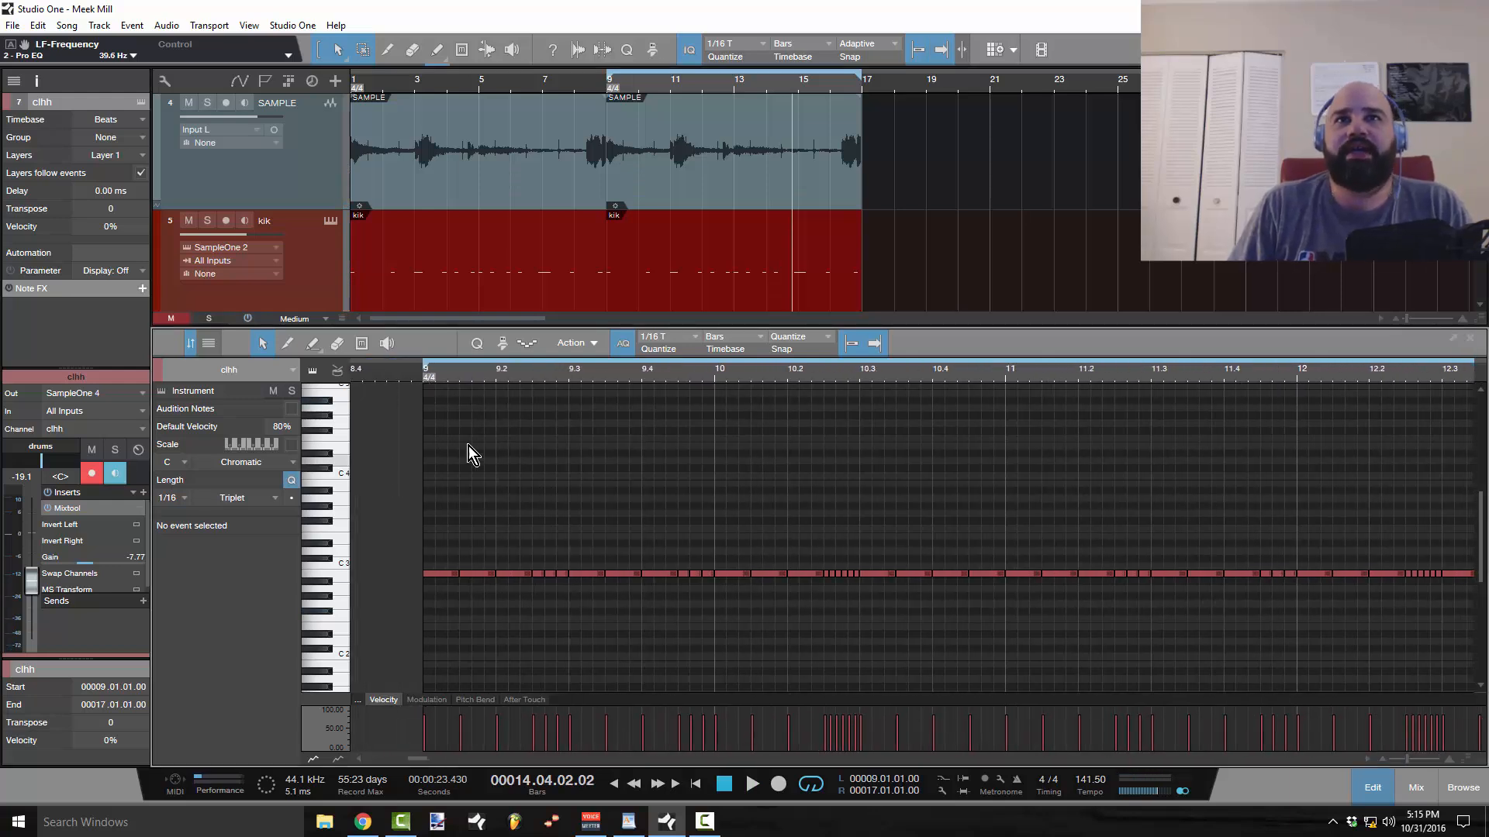
Step: Set Quantize to 1/8 Straight and select the opening hi-hat notes of bar 9 as eighths
left_click(664, 343)
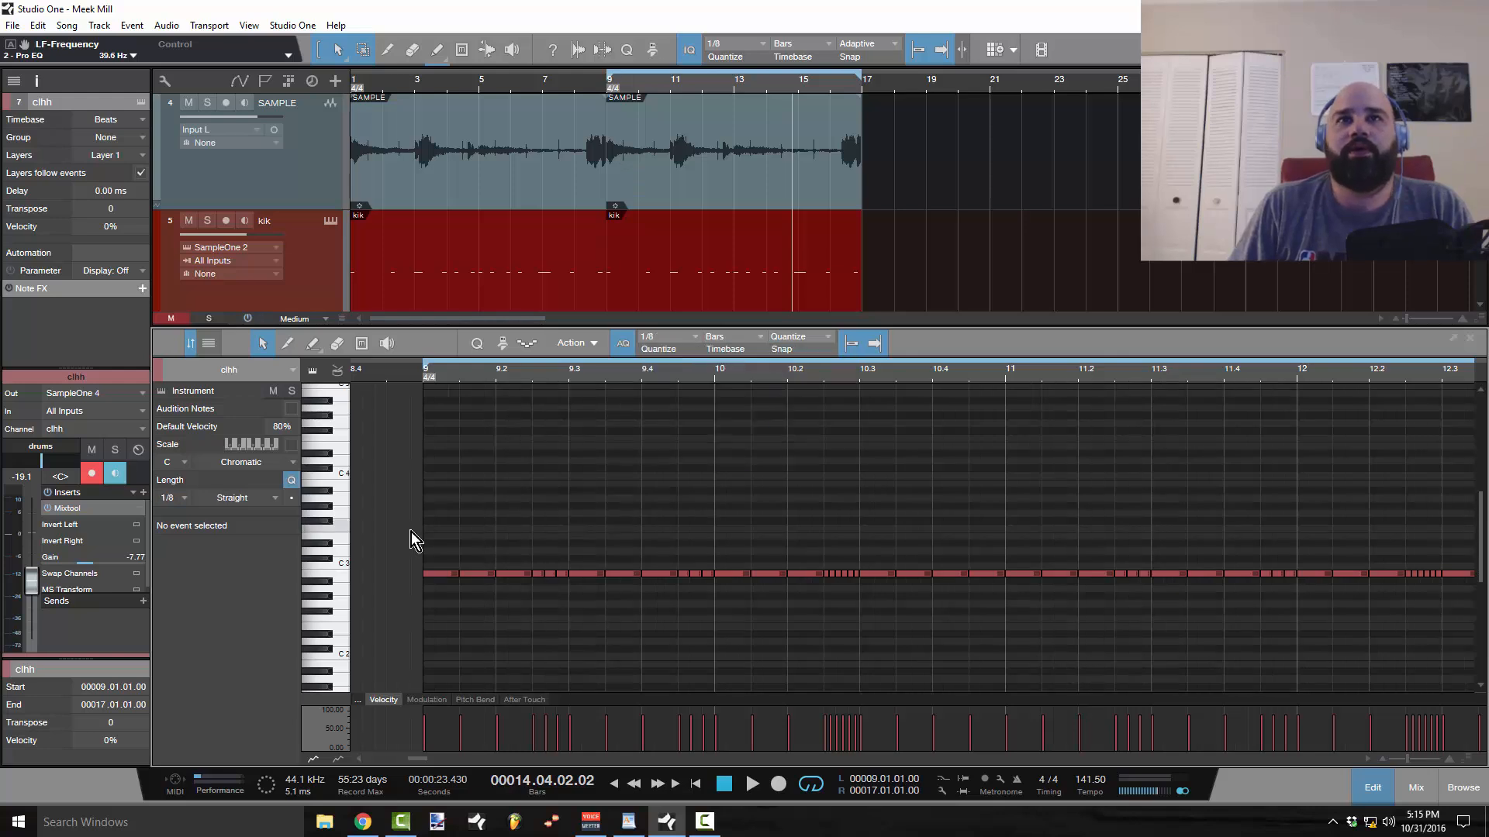
mouse_move(520, 584)
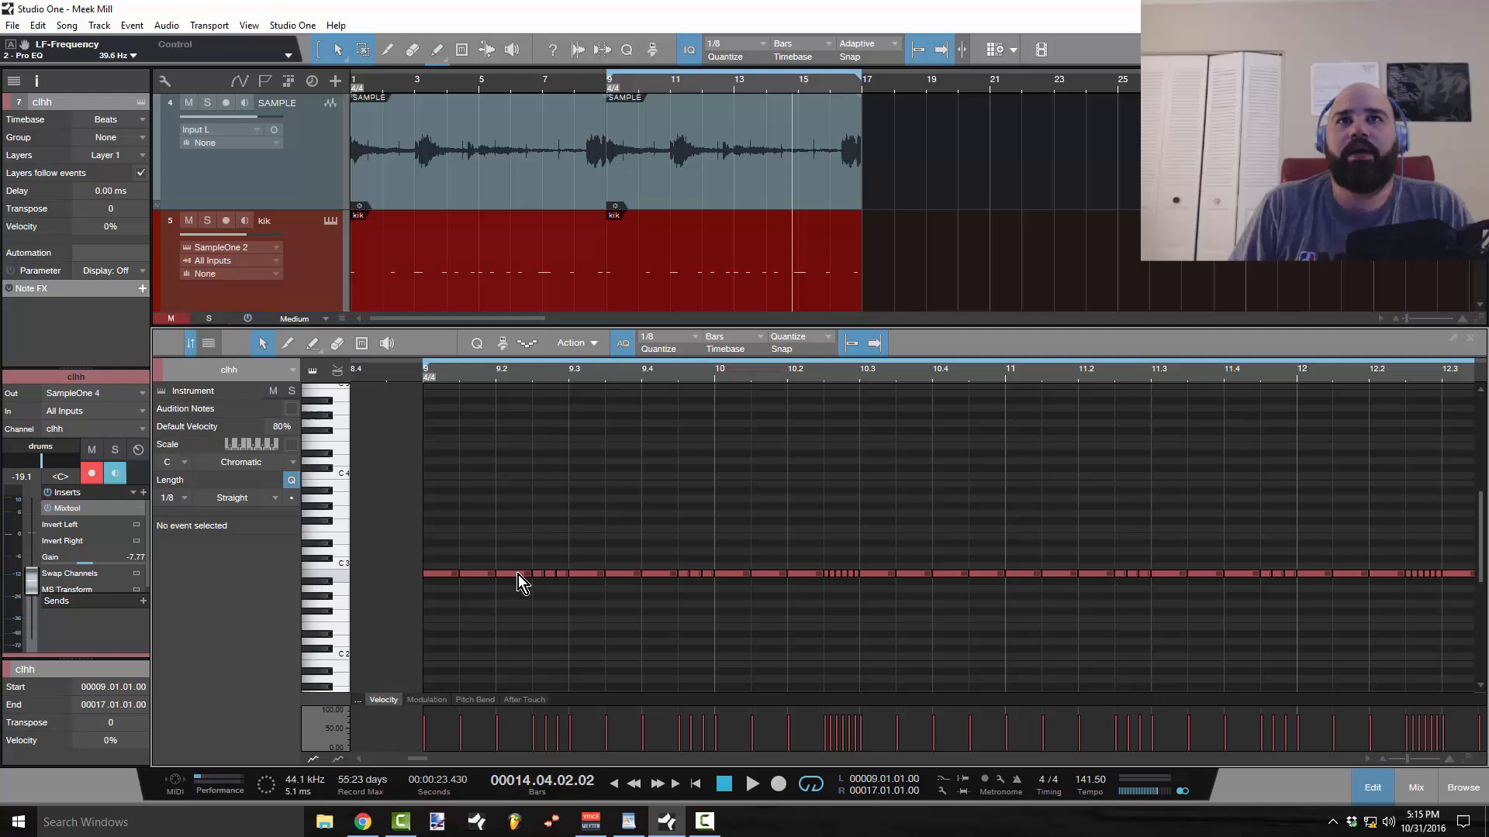
left_click_drag(532, 580, 562, 575)
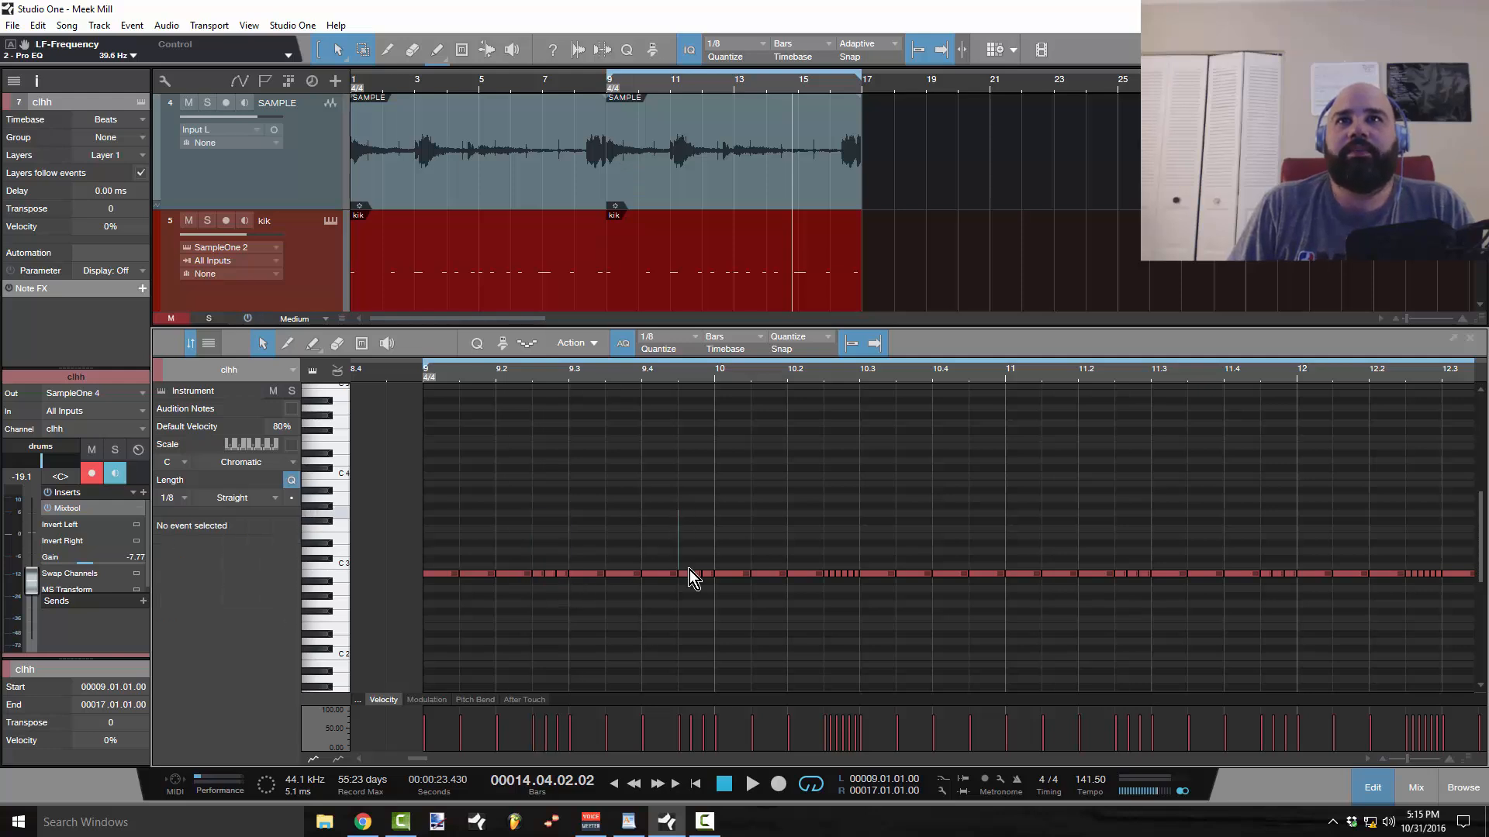
left_click(689, 574)
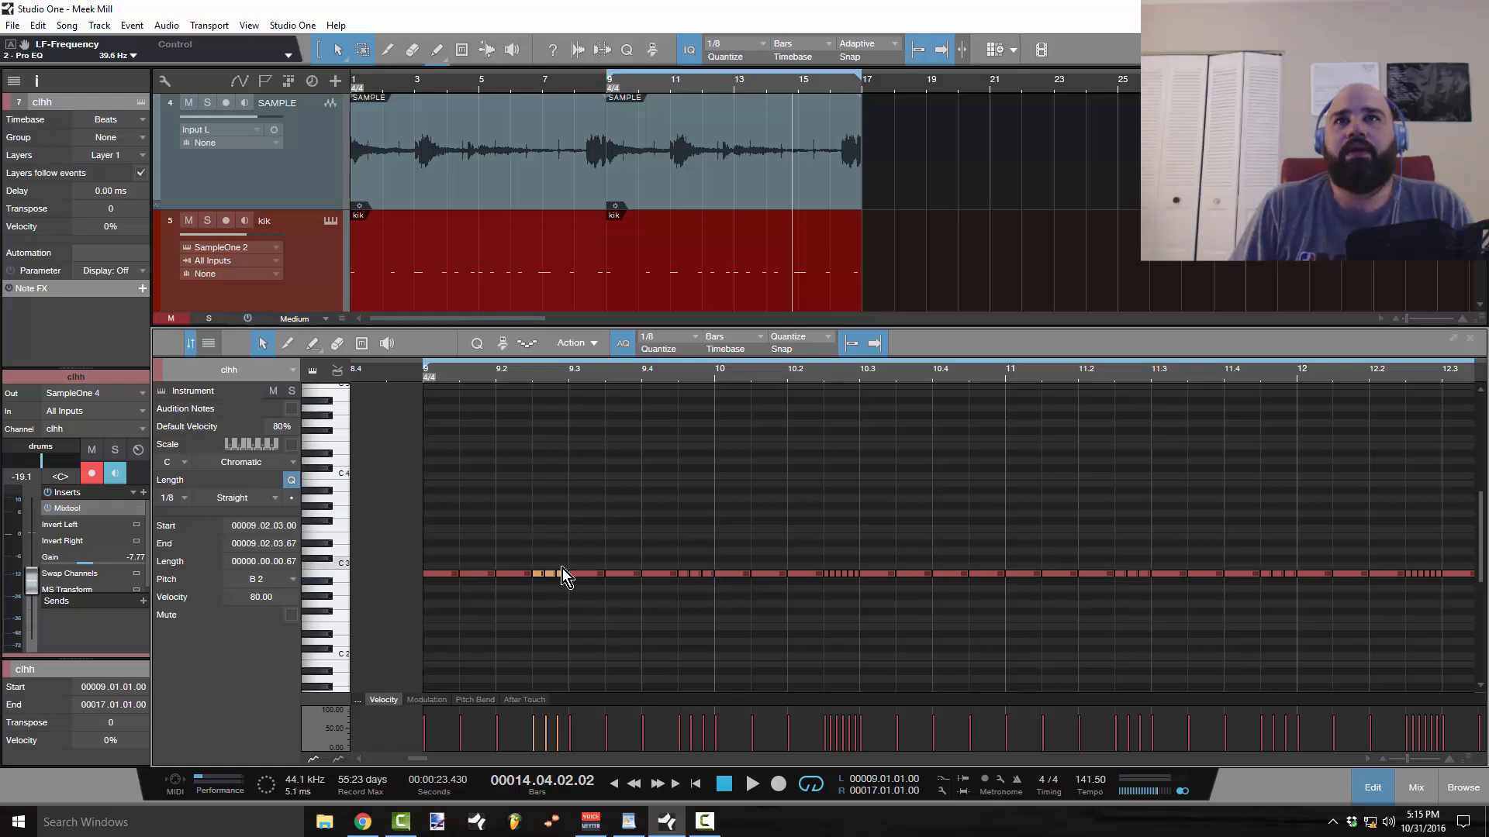
left_click(841, 537)
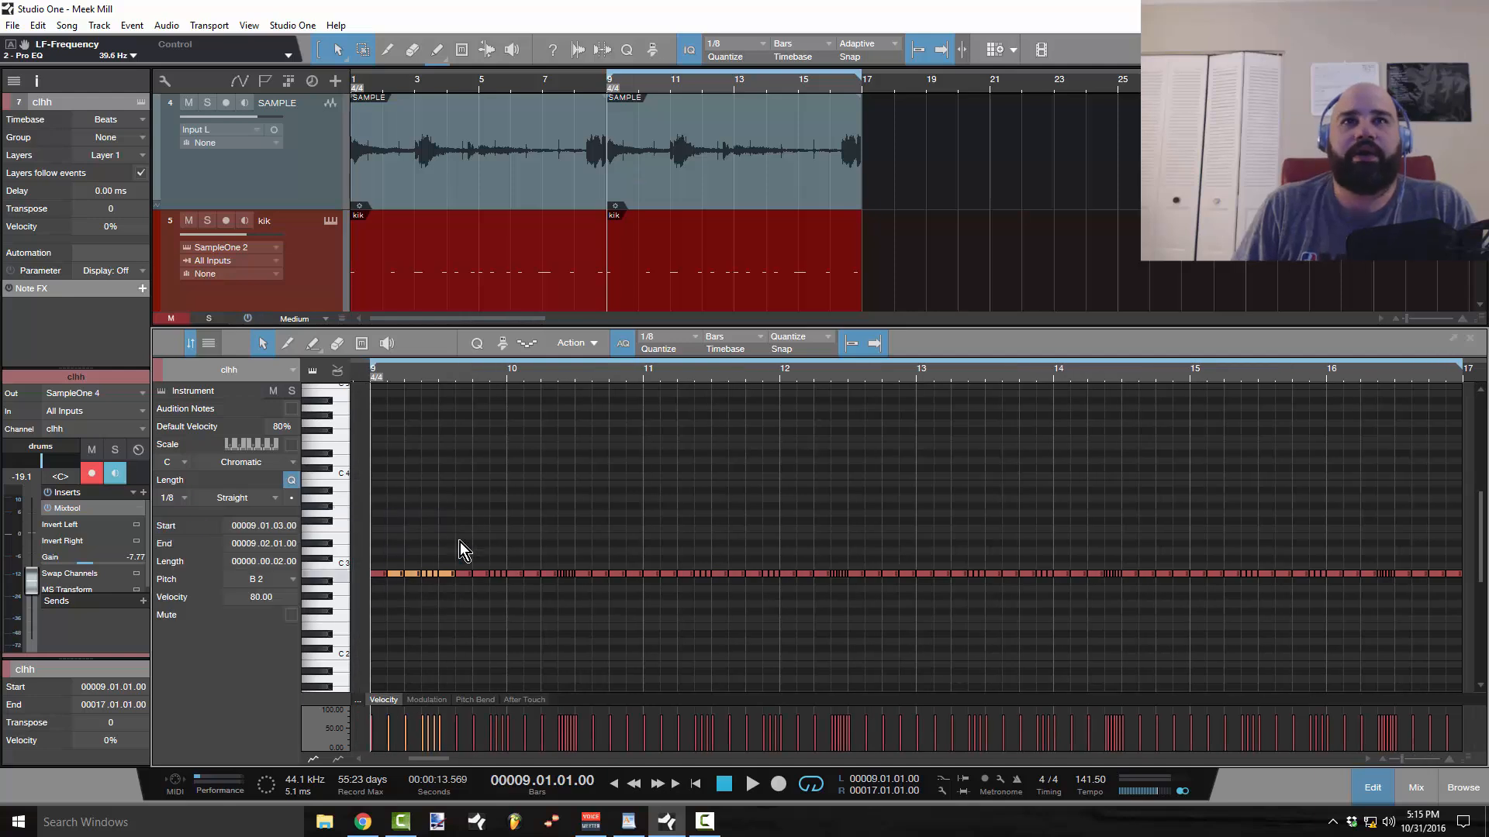
mouse_move(375, 393)
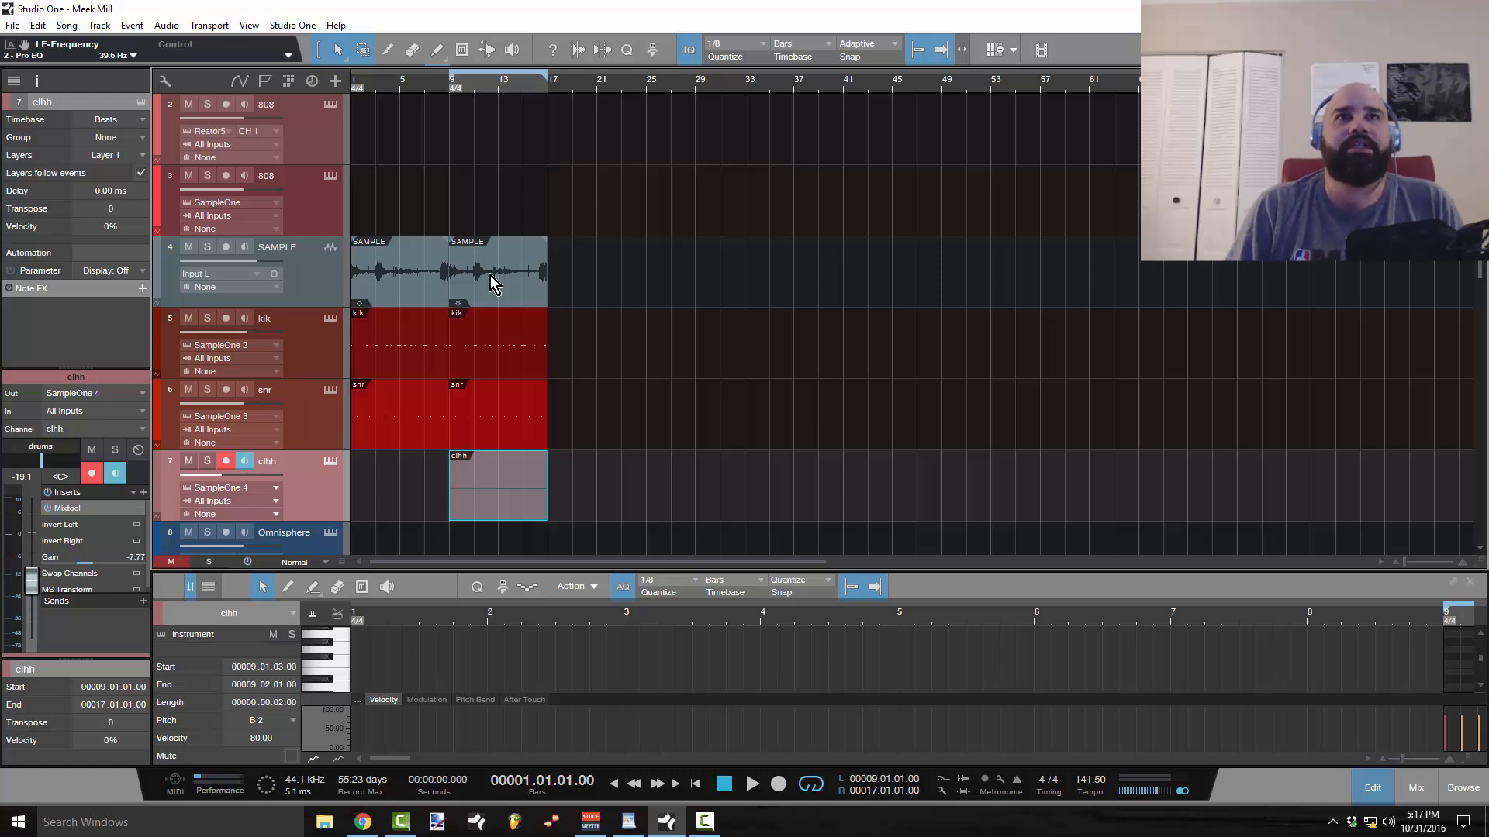
mouse_move(575, 377)
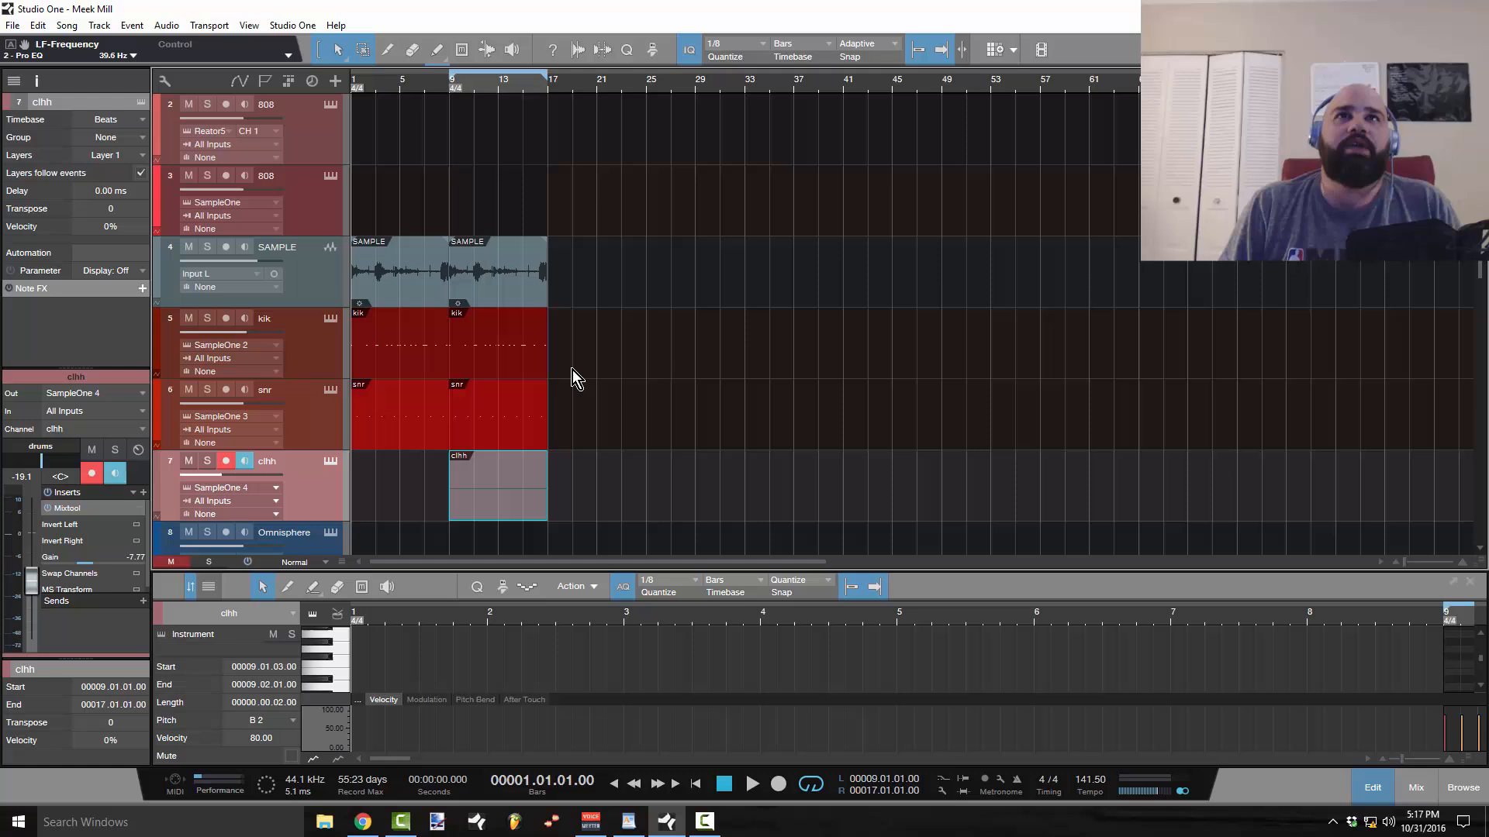
mouse_move(504, 363)
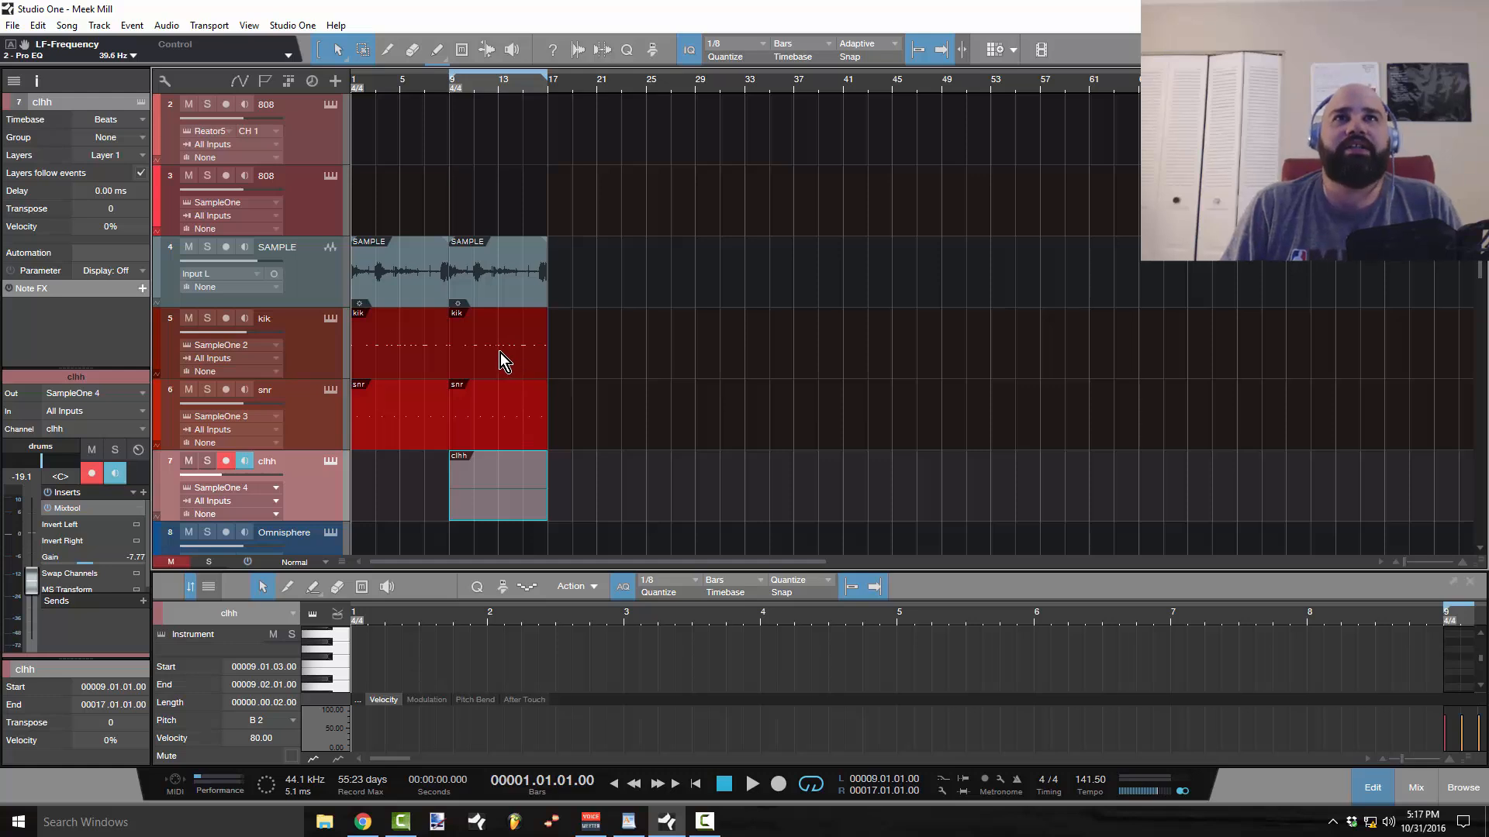
Step: Show the kik pattern's notes and audition the beat from the transport
left_click(498, 342)
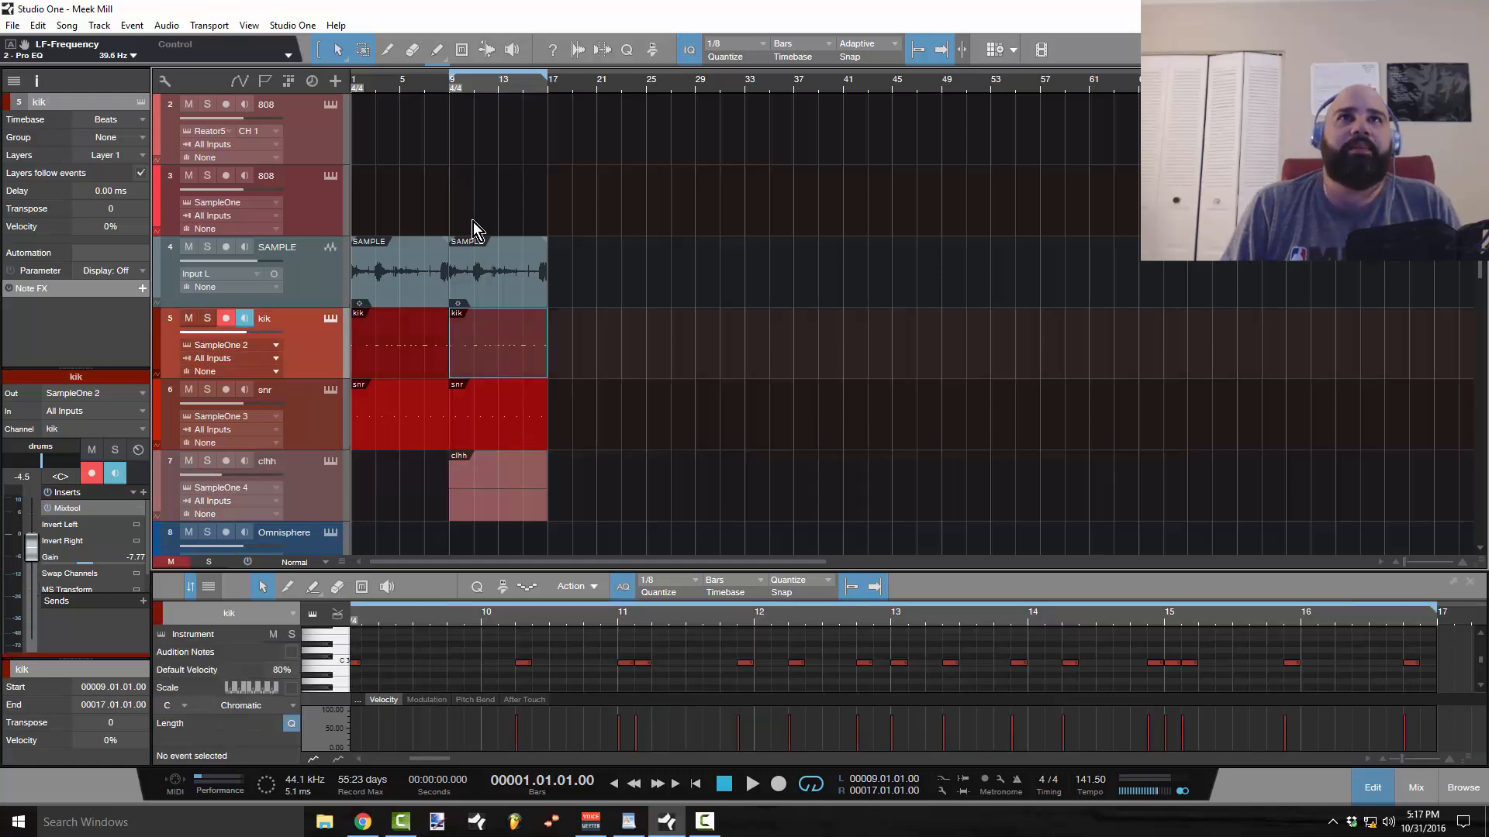
mouse_move(475, 161)
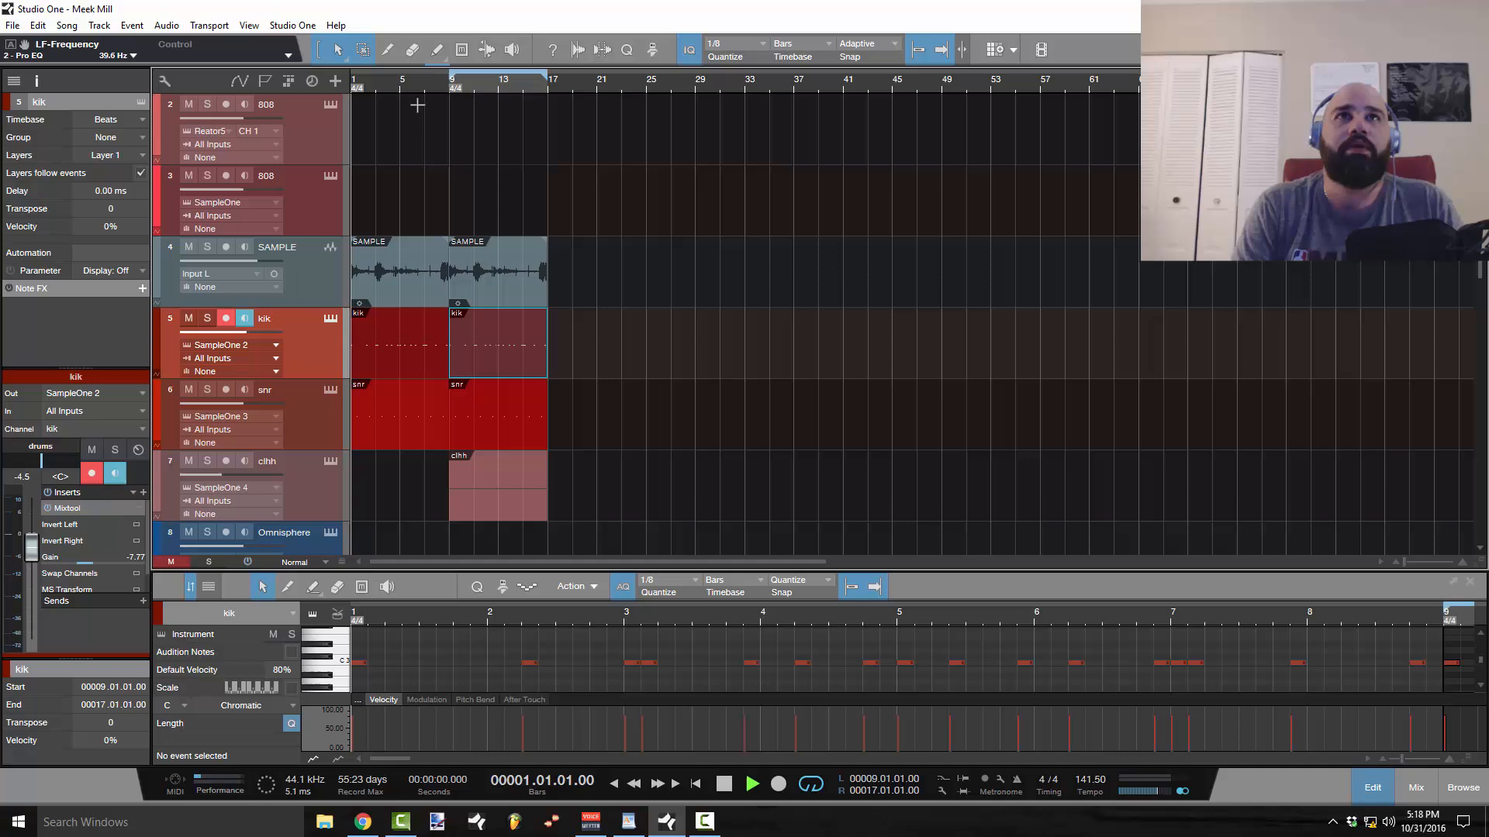
left_click(751, 784)
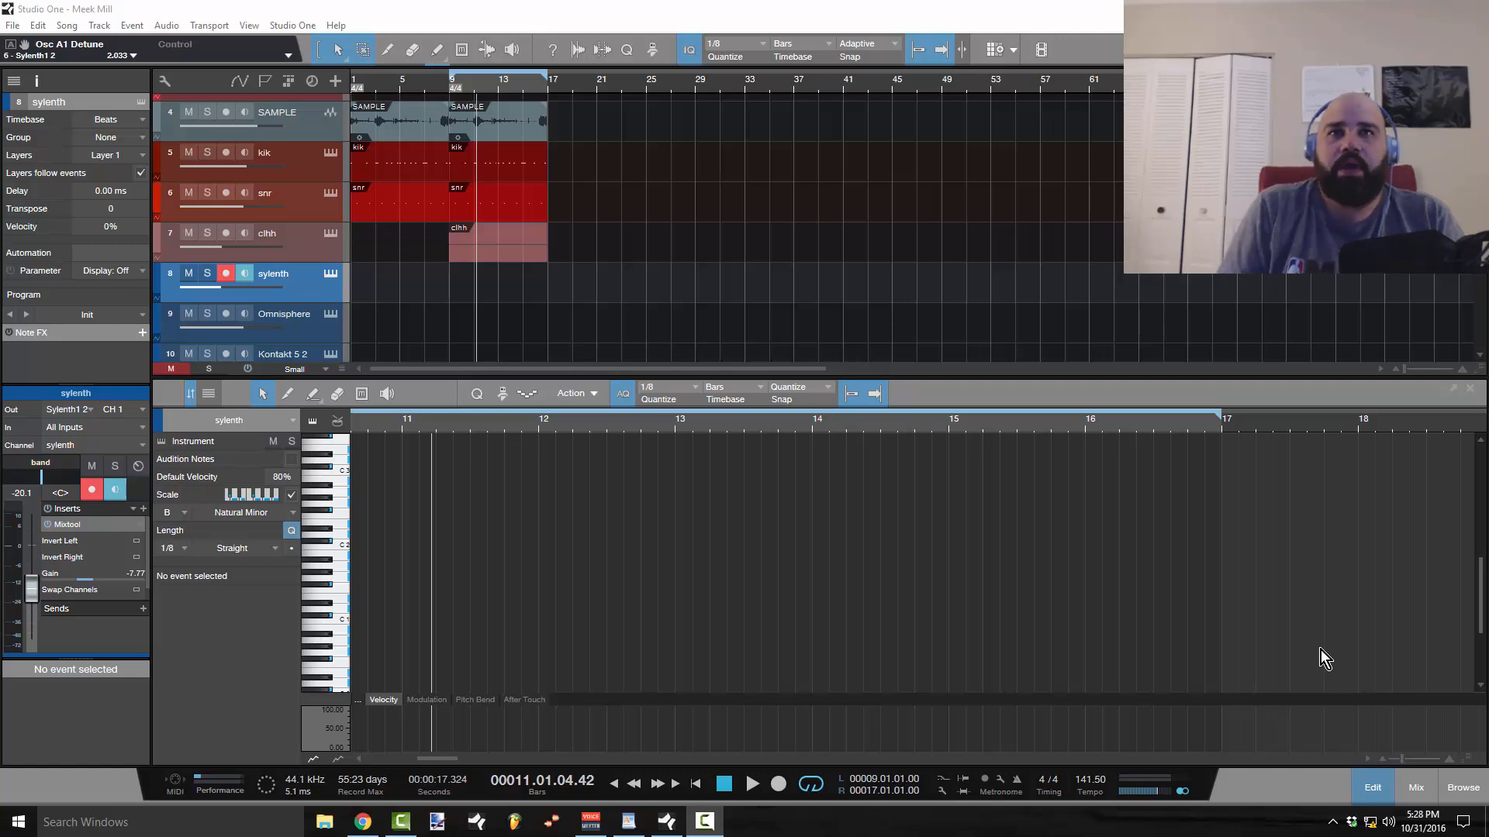
mouse_move(644, 528)
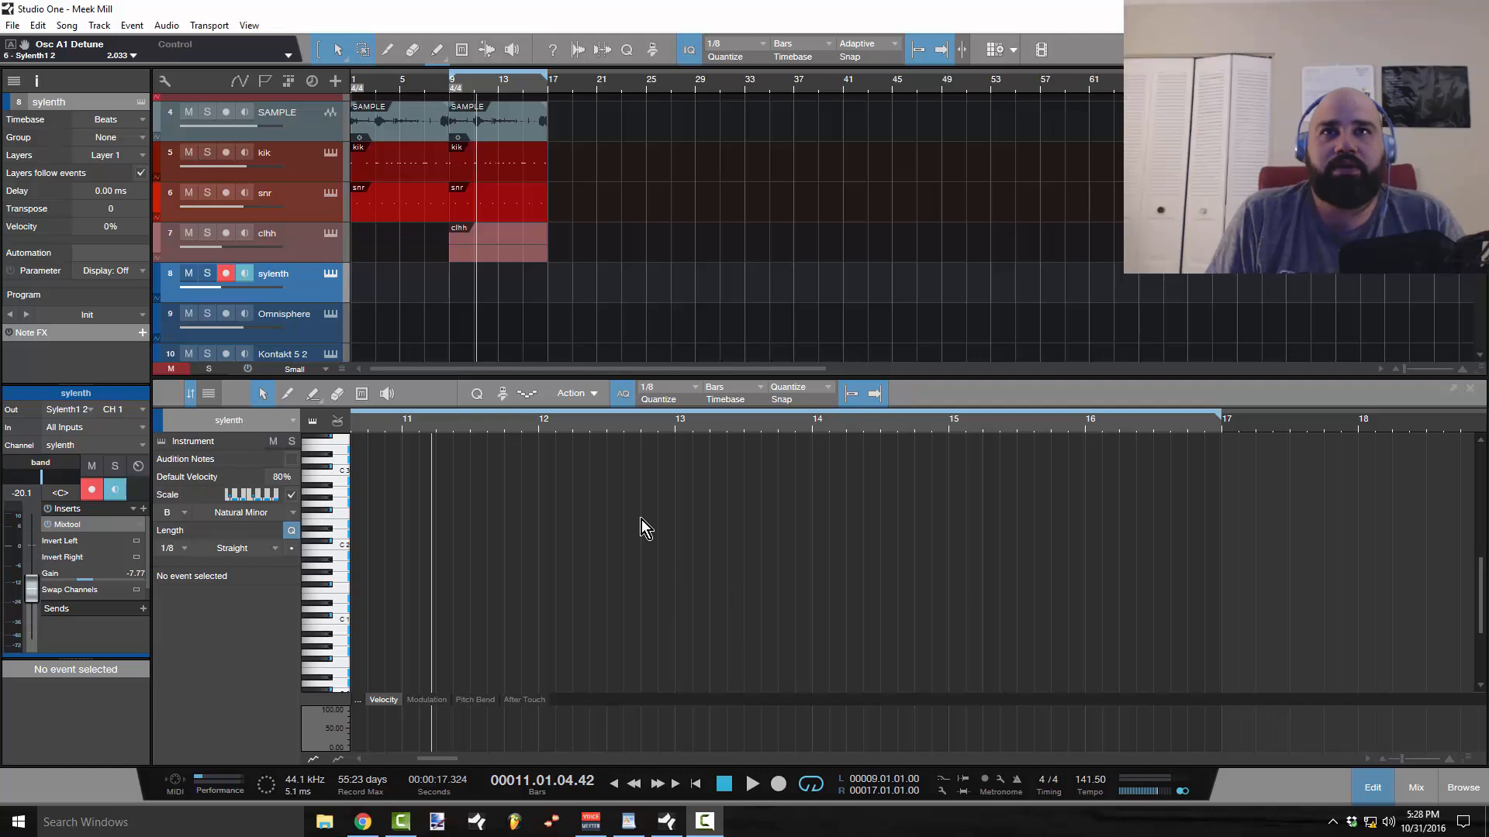
Step: Boost the kik Pro EQ's LF band to +4 dB at 39.6 Hz and compare it bypassed
left_click(1413, 787)
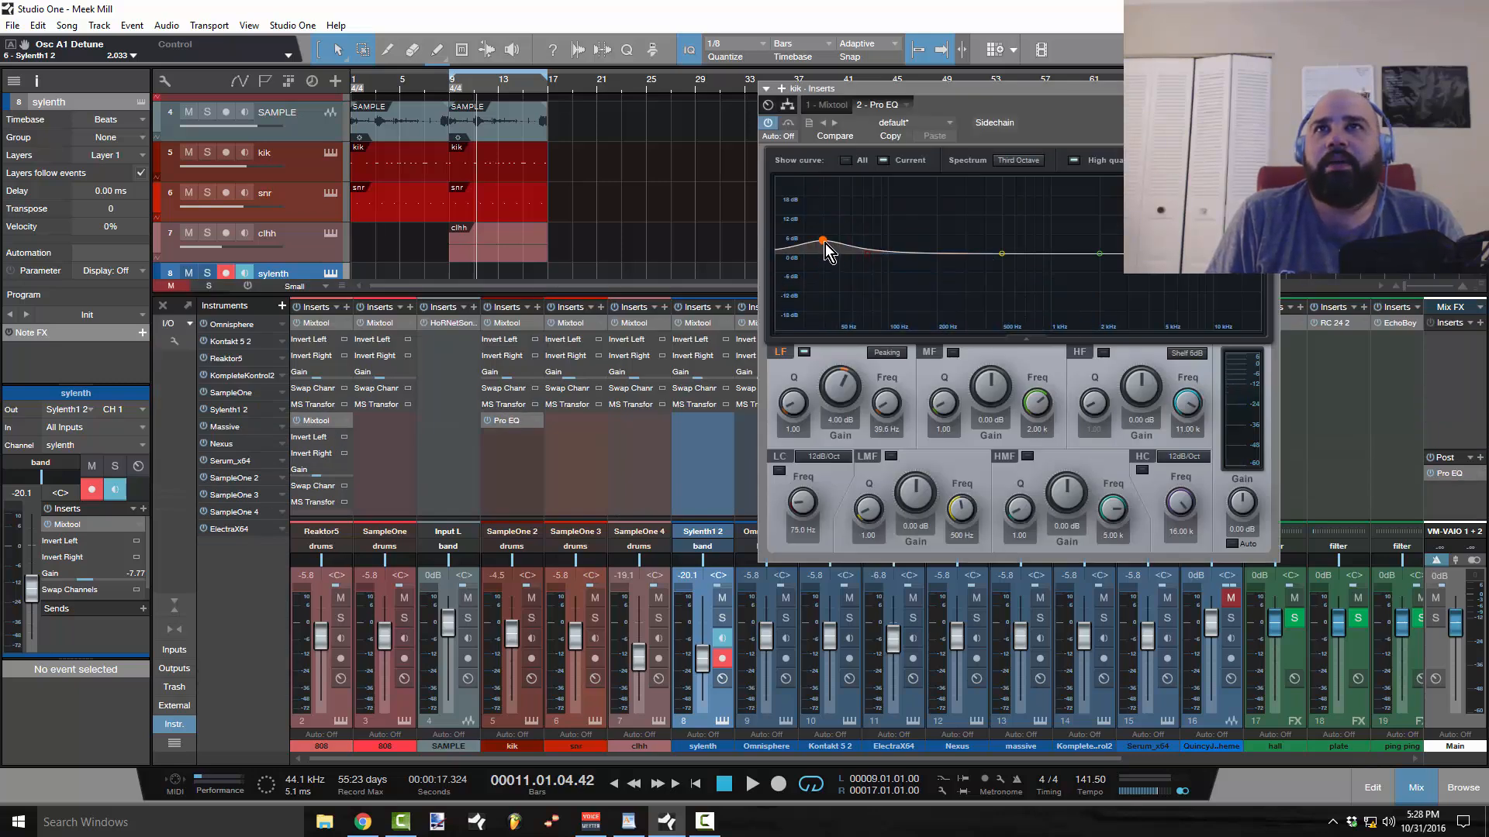
left_click_drag(823, 241, 821, 245)
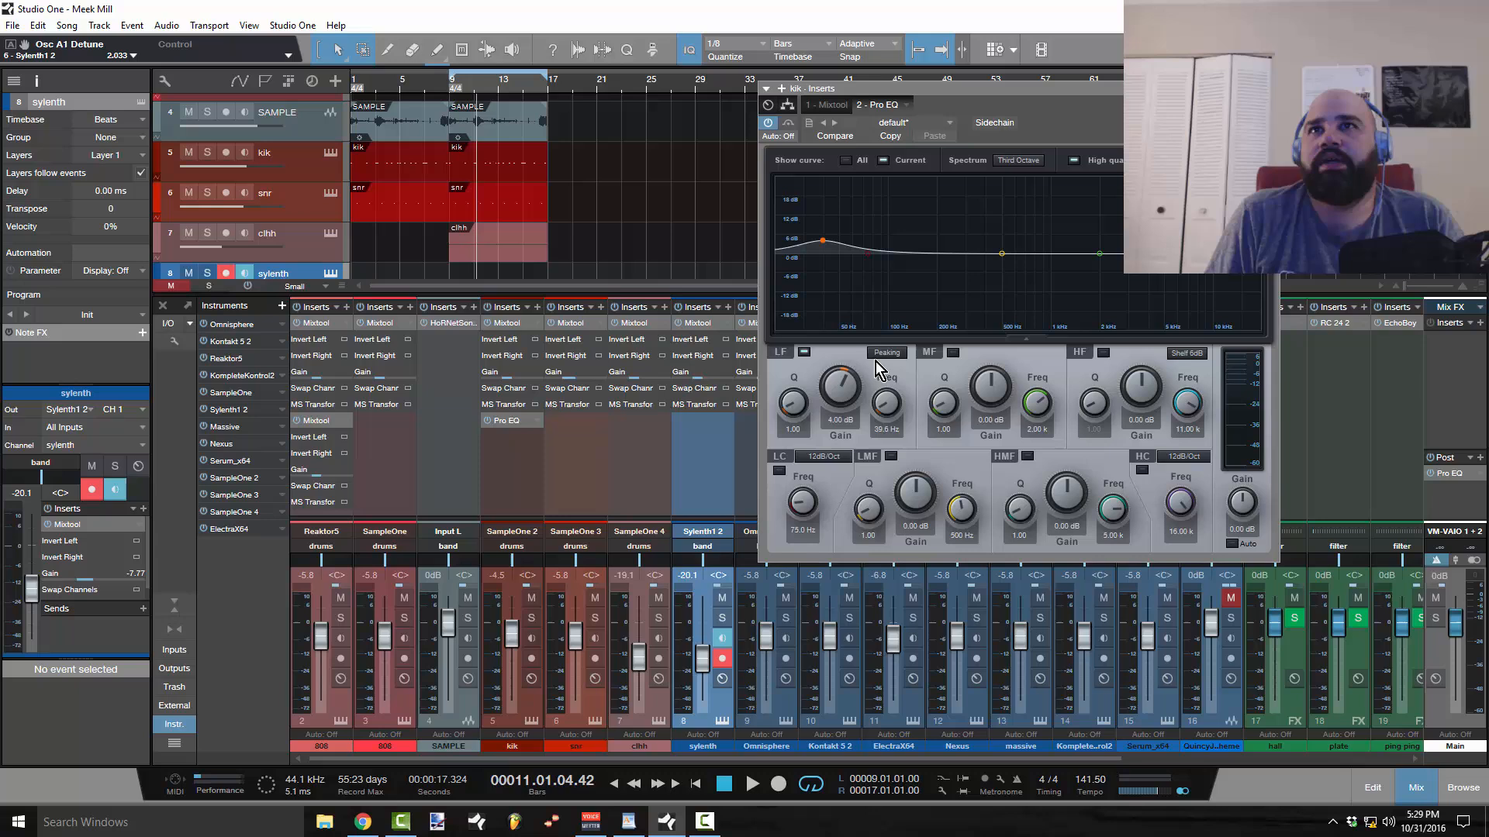
mouse_move(422, 97)
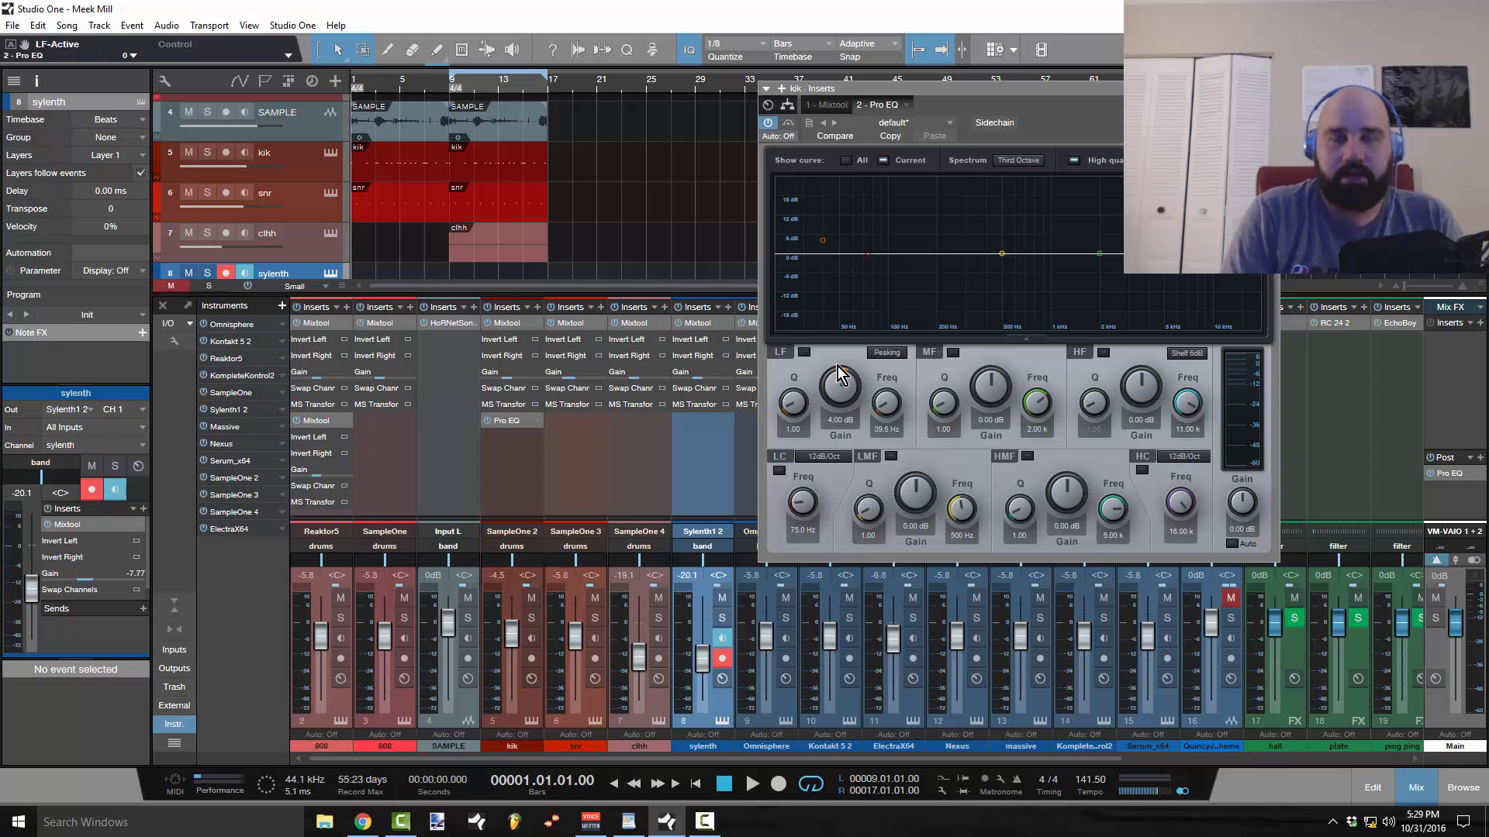
left_click(751, 783)
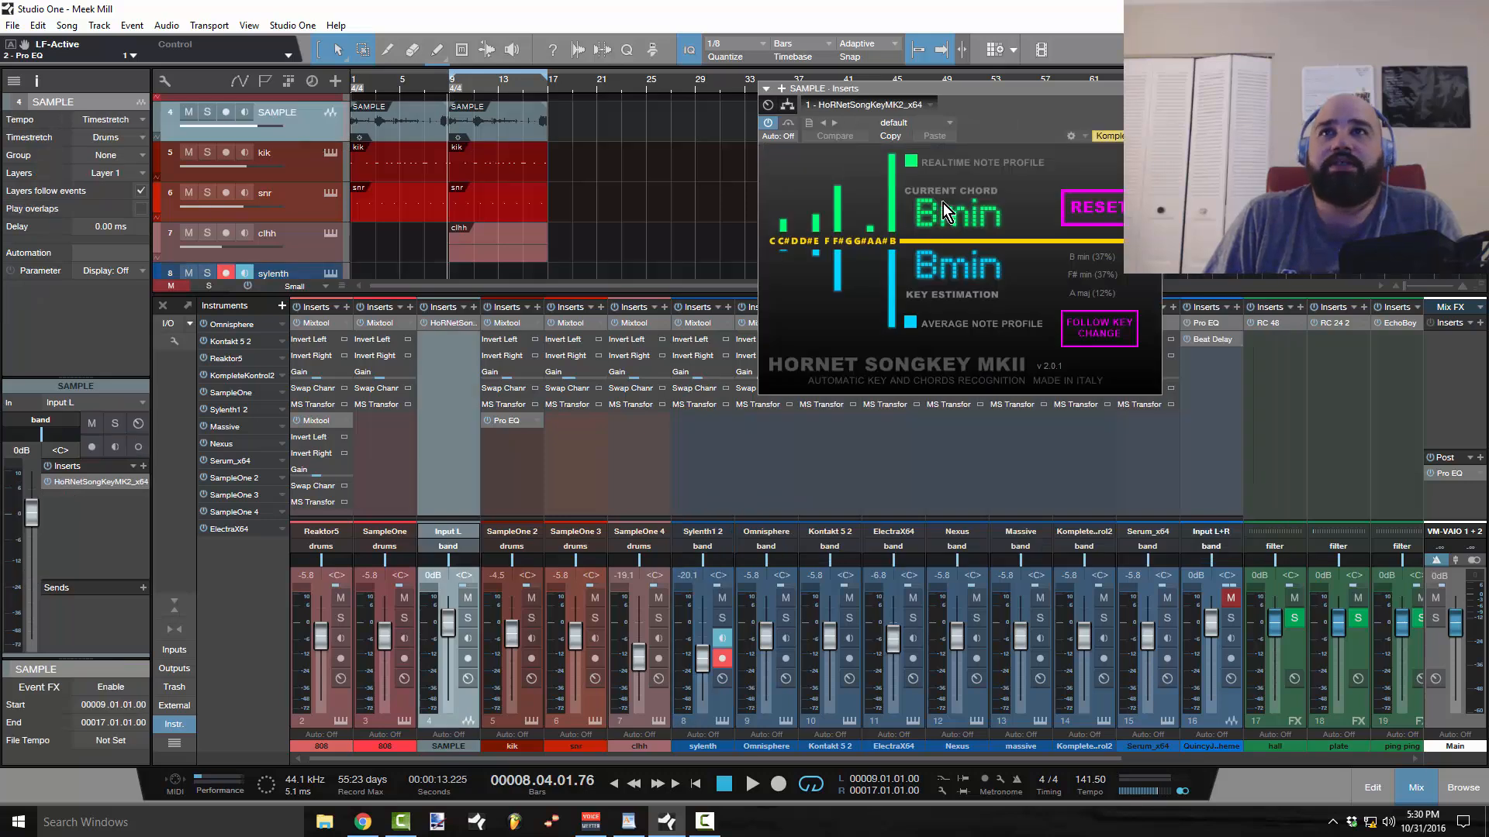
mouse_move(993, 309)
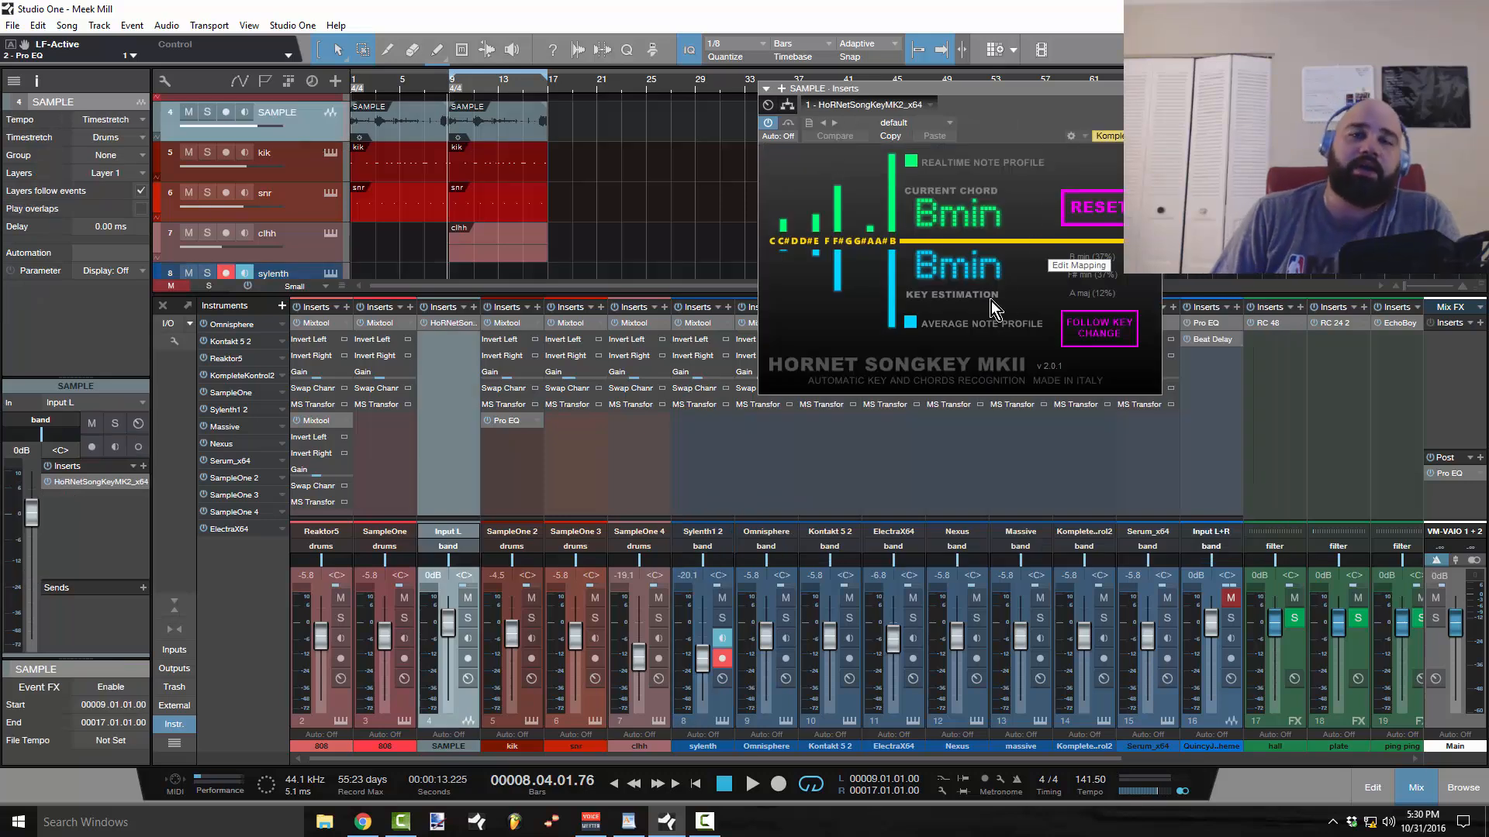